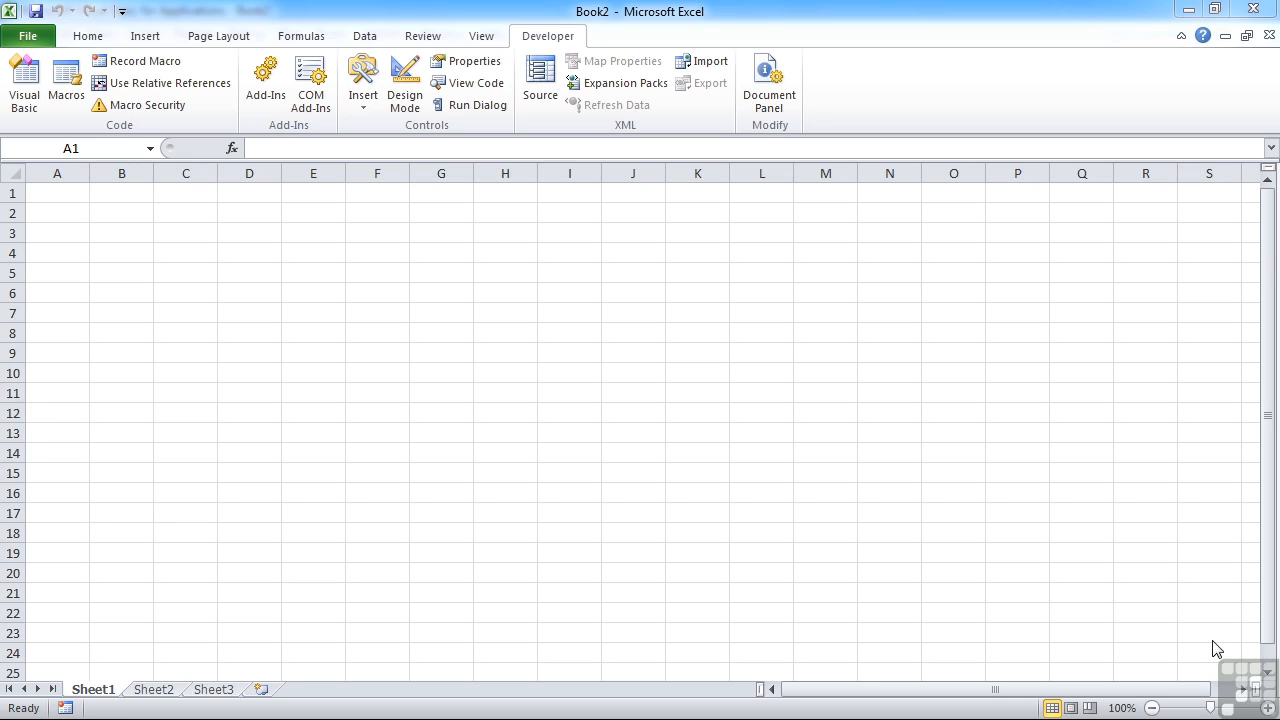
mouse_move(1157, 648)
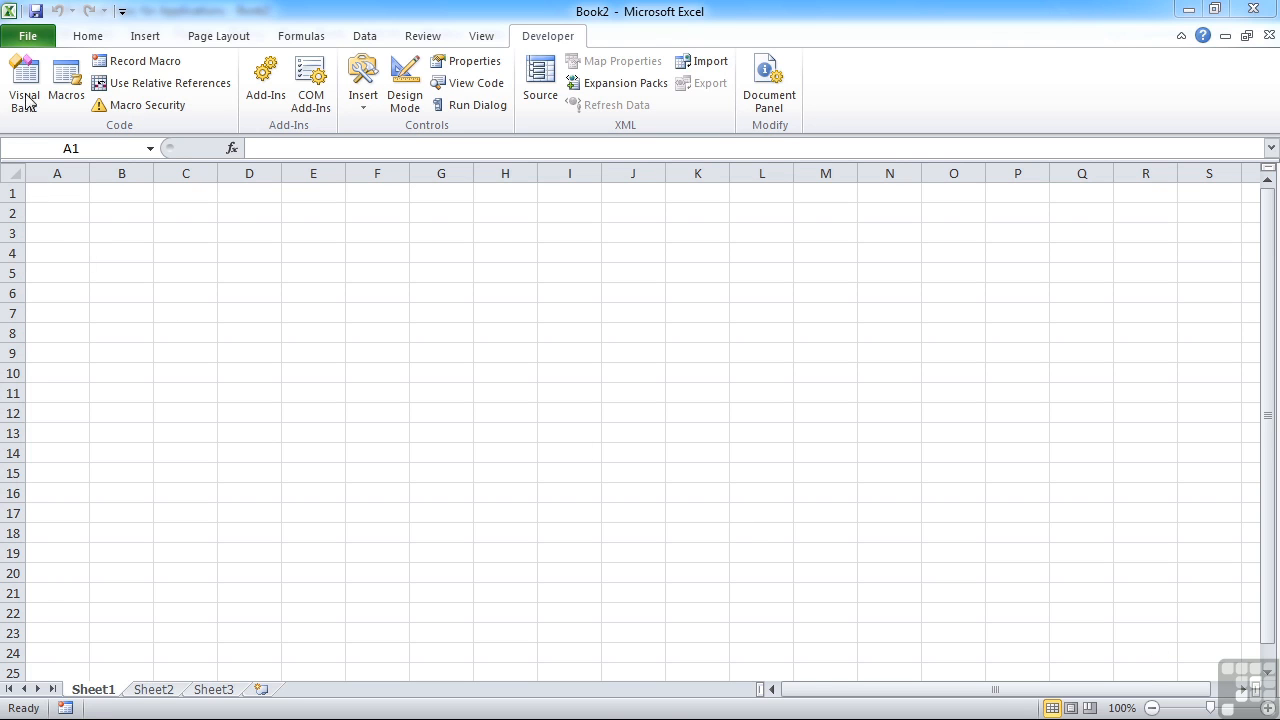
Launch the Visual Basic Editor for Book2 from the Developer tab
left_click(22, 84)
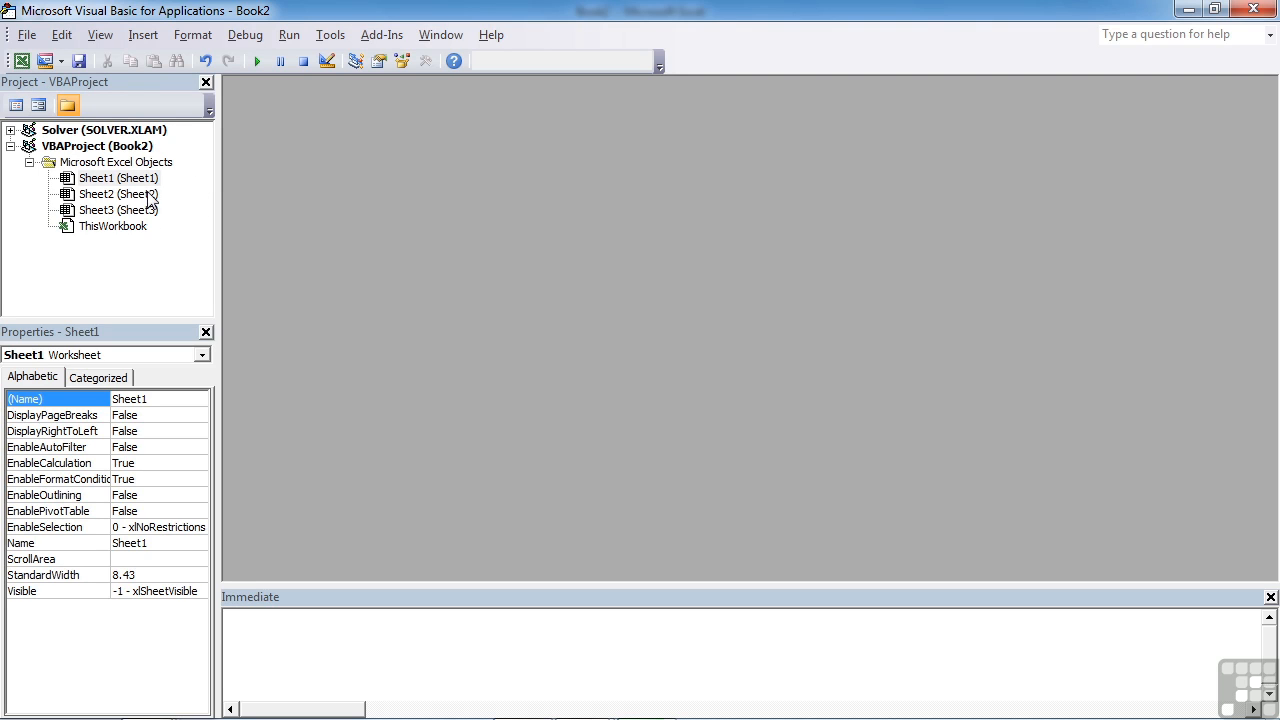
mouse_move(105, 178)
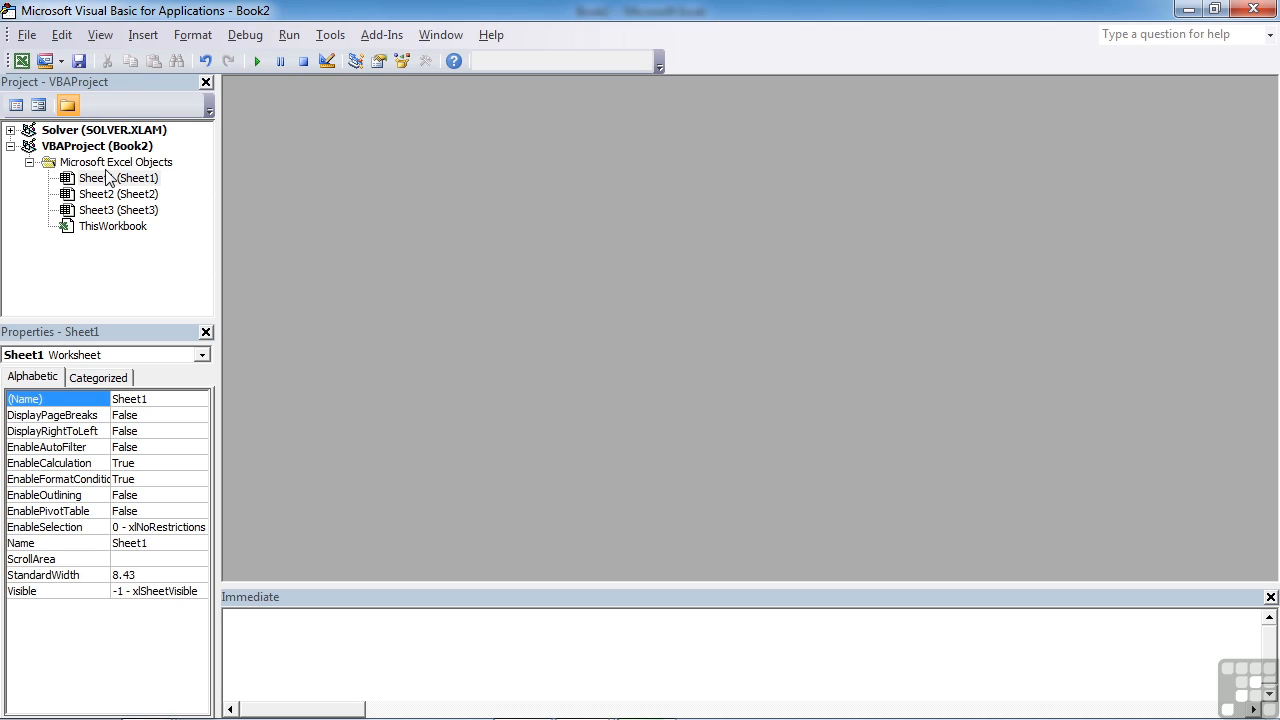
Browse Microsoft Excel Objects and Sheet3, ending on ThisWorkbook's properties
left_click(116, 162)
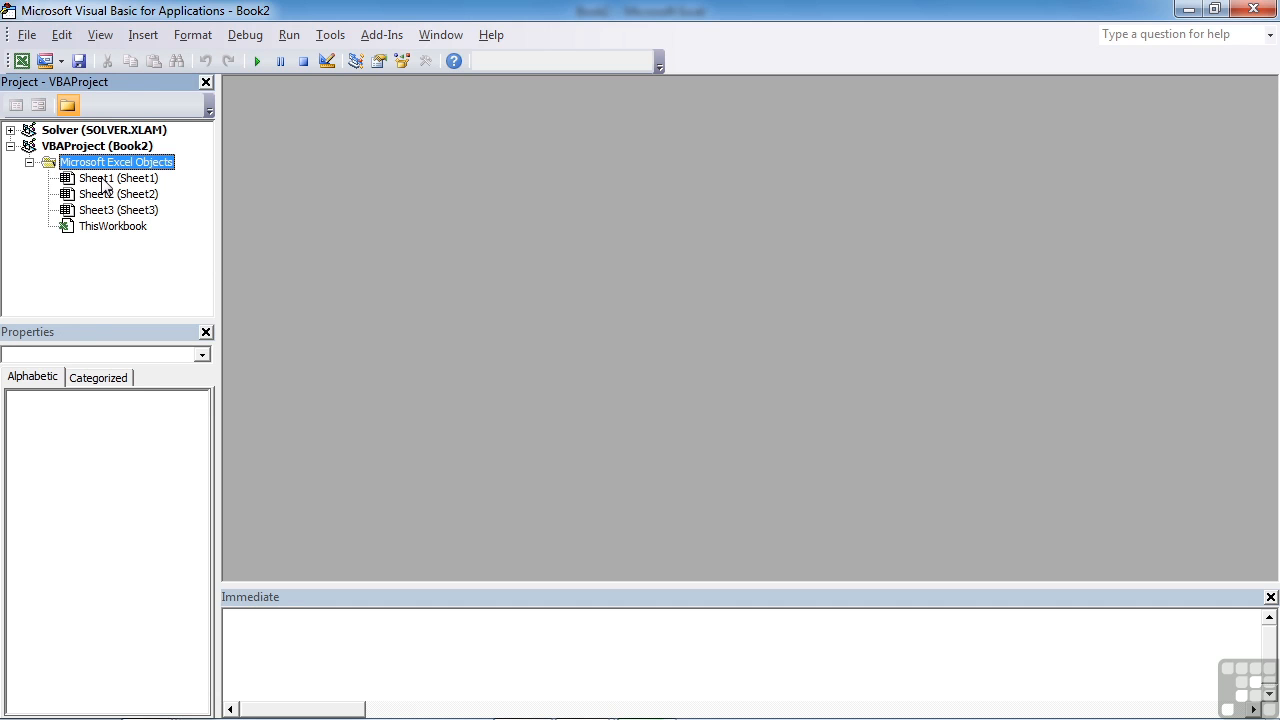
left_click(117, 210)
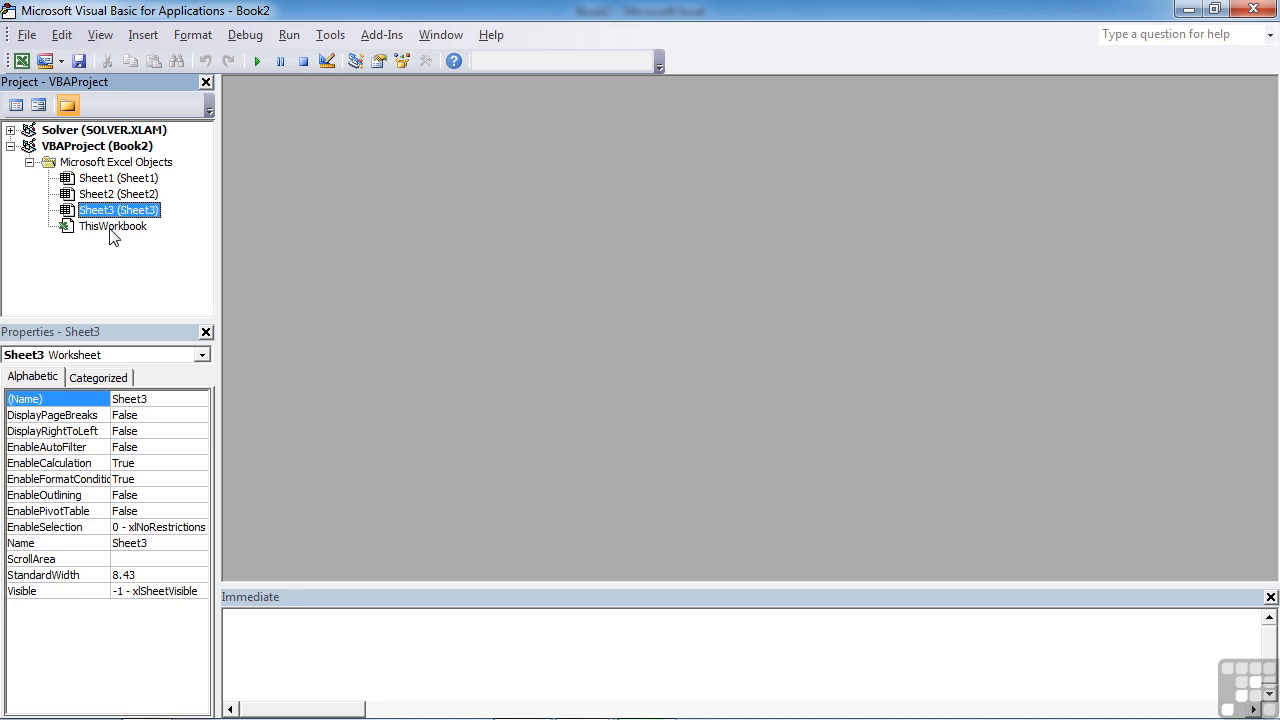
left_click(113, 226)
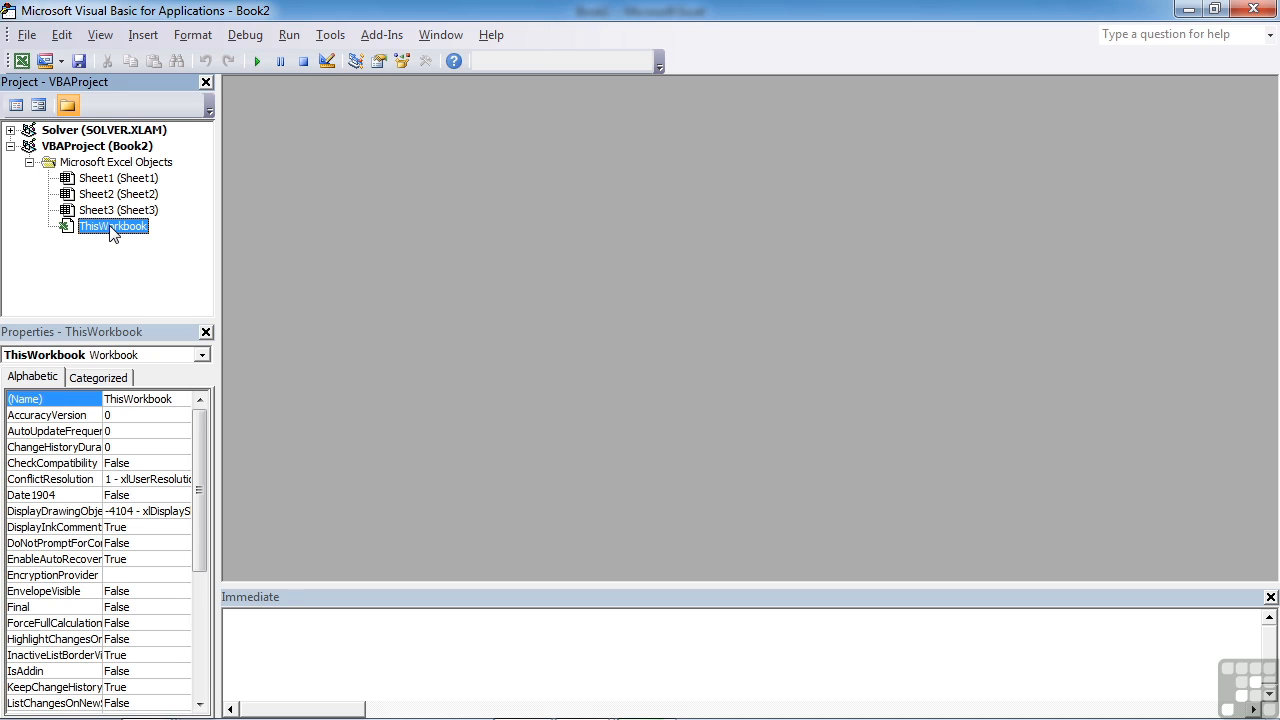
left_click(118, 210)
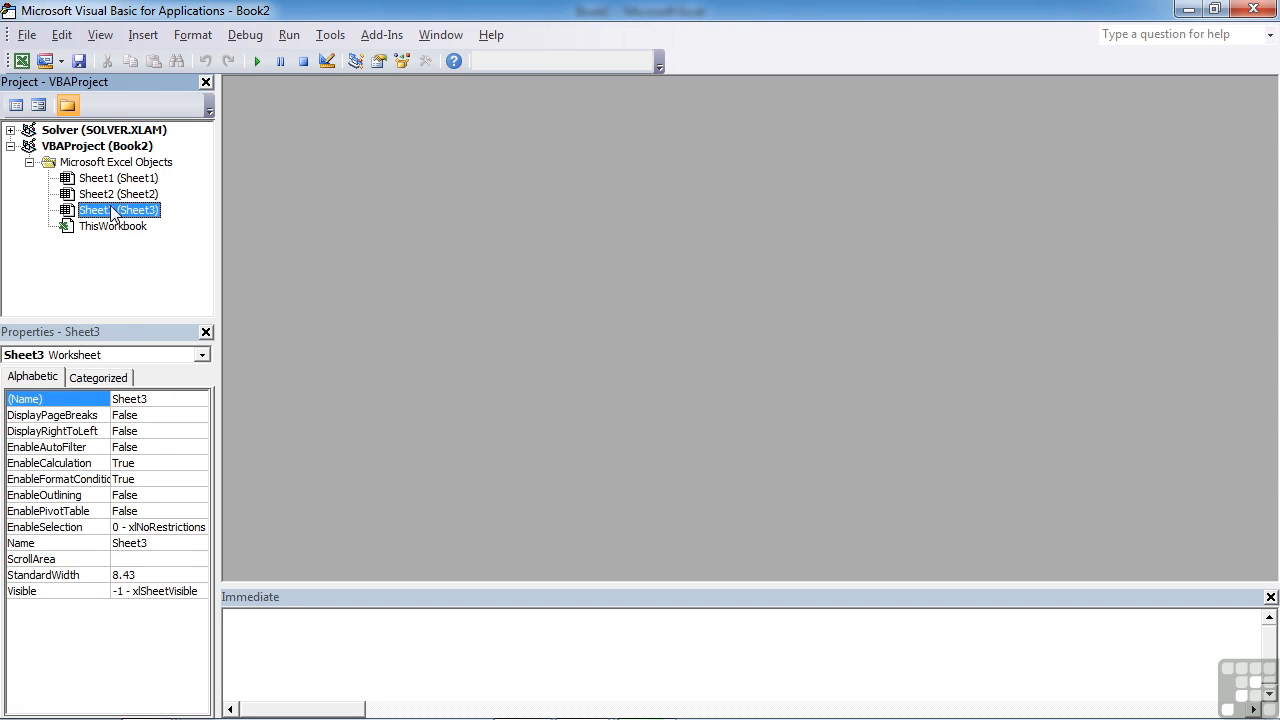
left_click(113, 225)
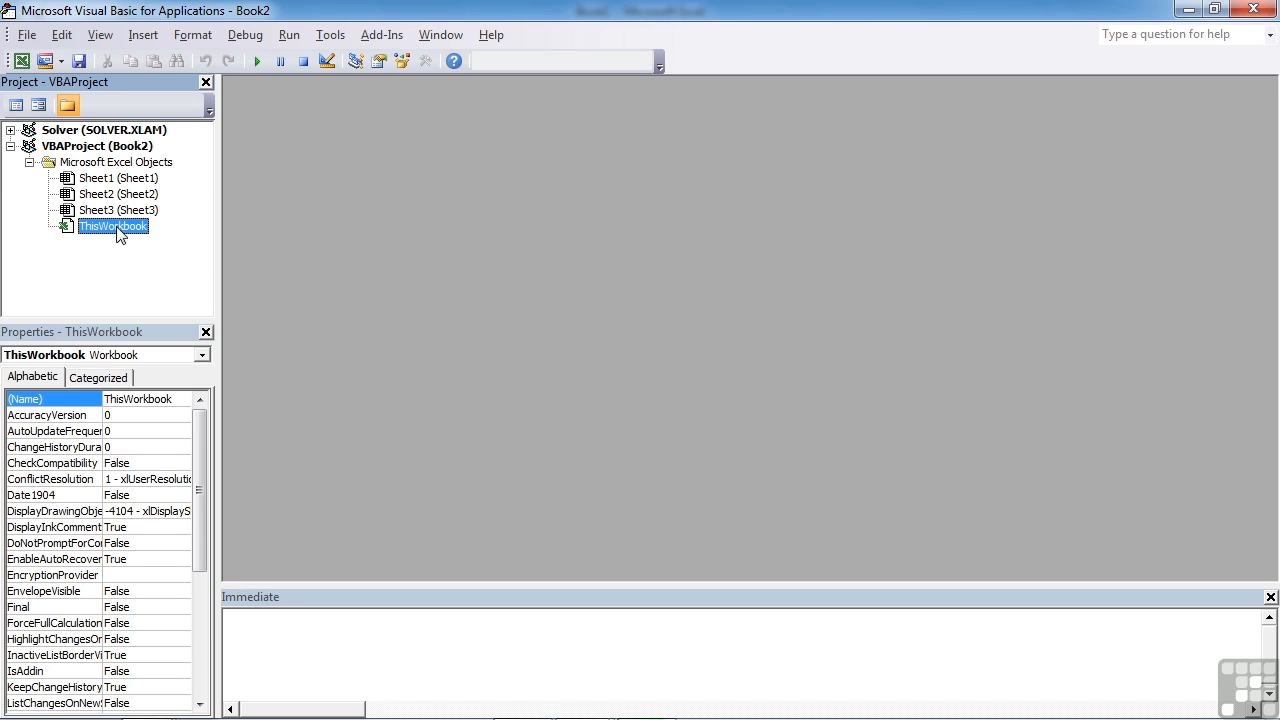
mouse_move(123, 232)
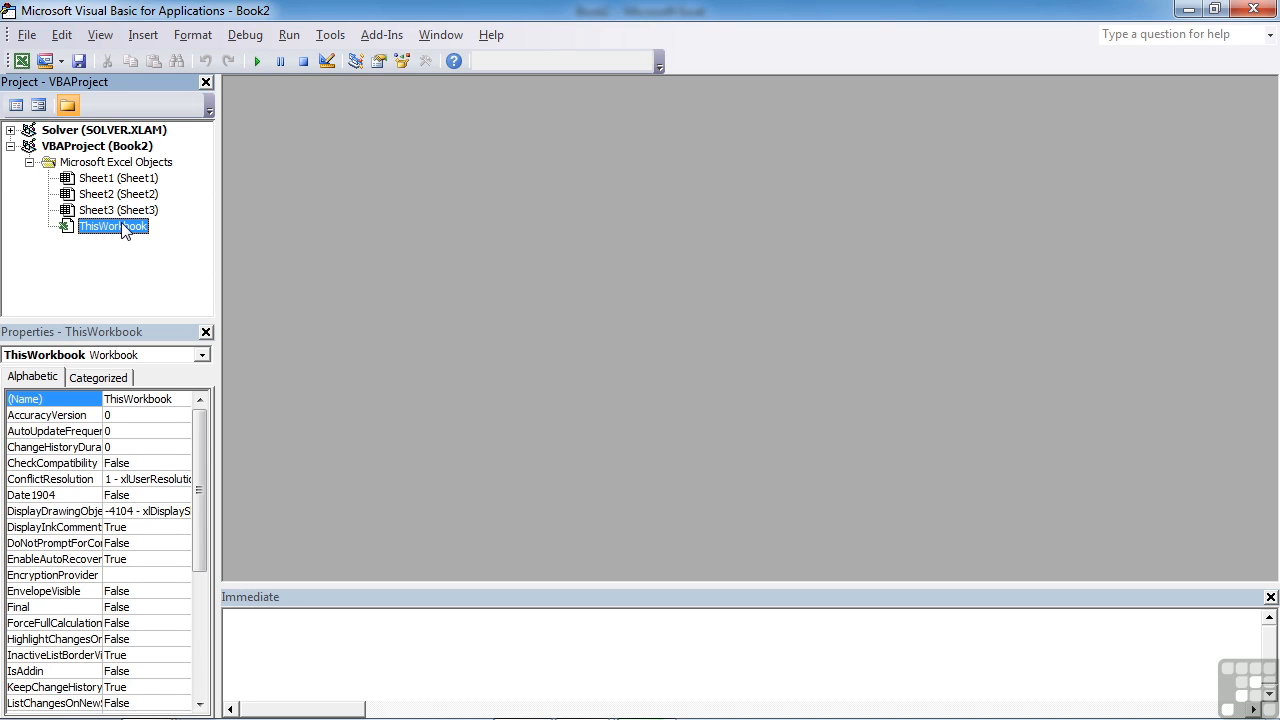
Open ThisWorkbook's code and pick Workbook to insert an empty Workbook_Open procedure
double_click(112, 226)
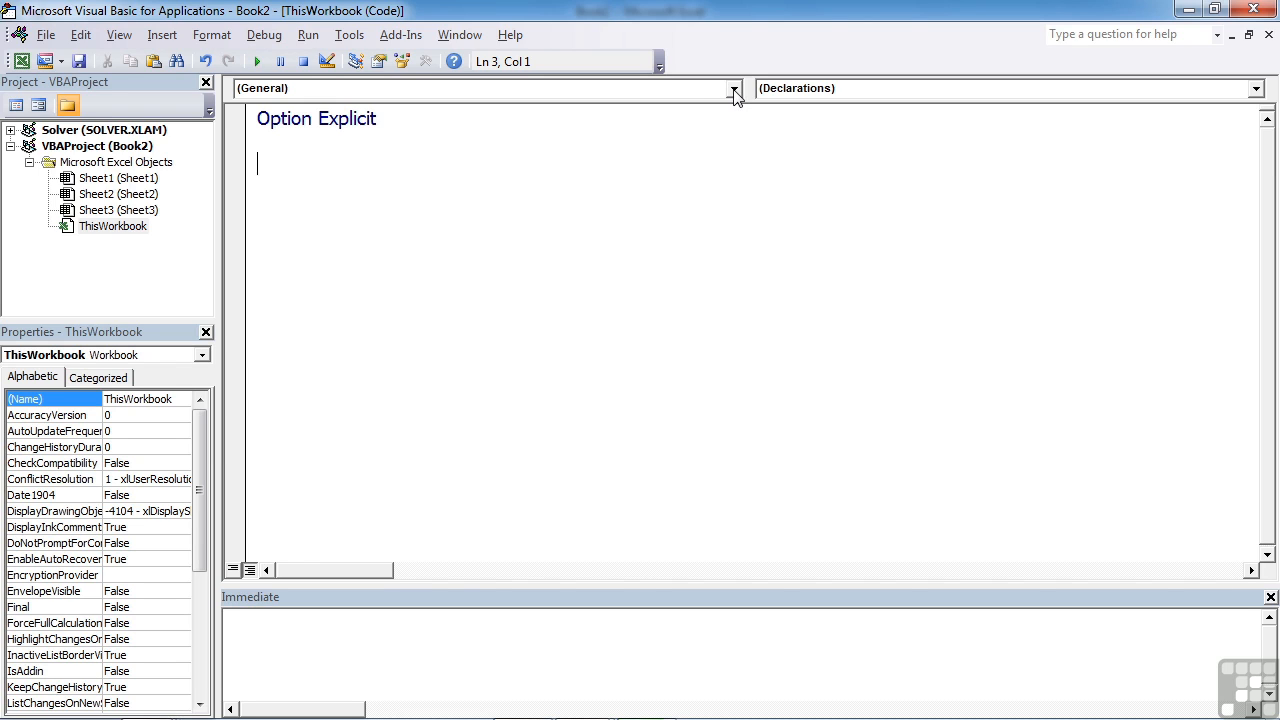
left_click(730, 88)
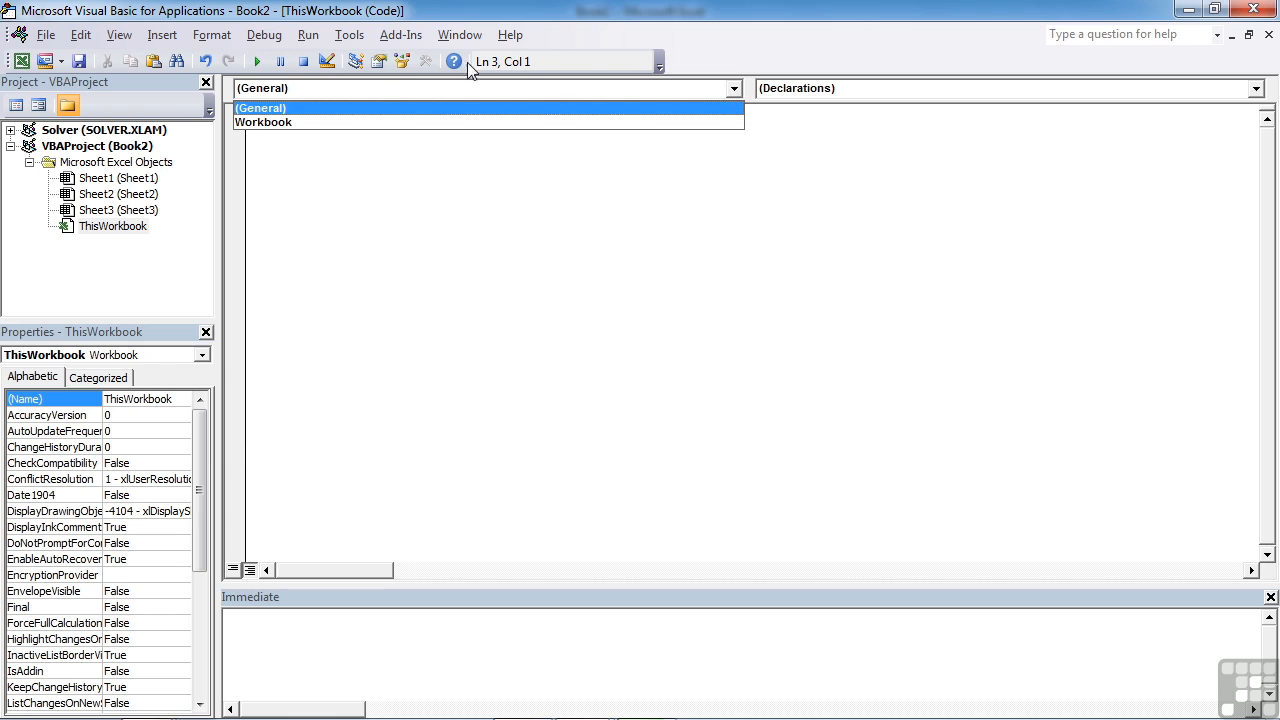
left_click(263, 122)
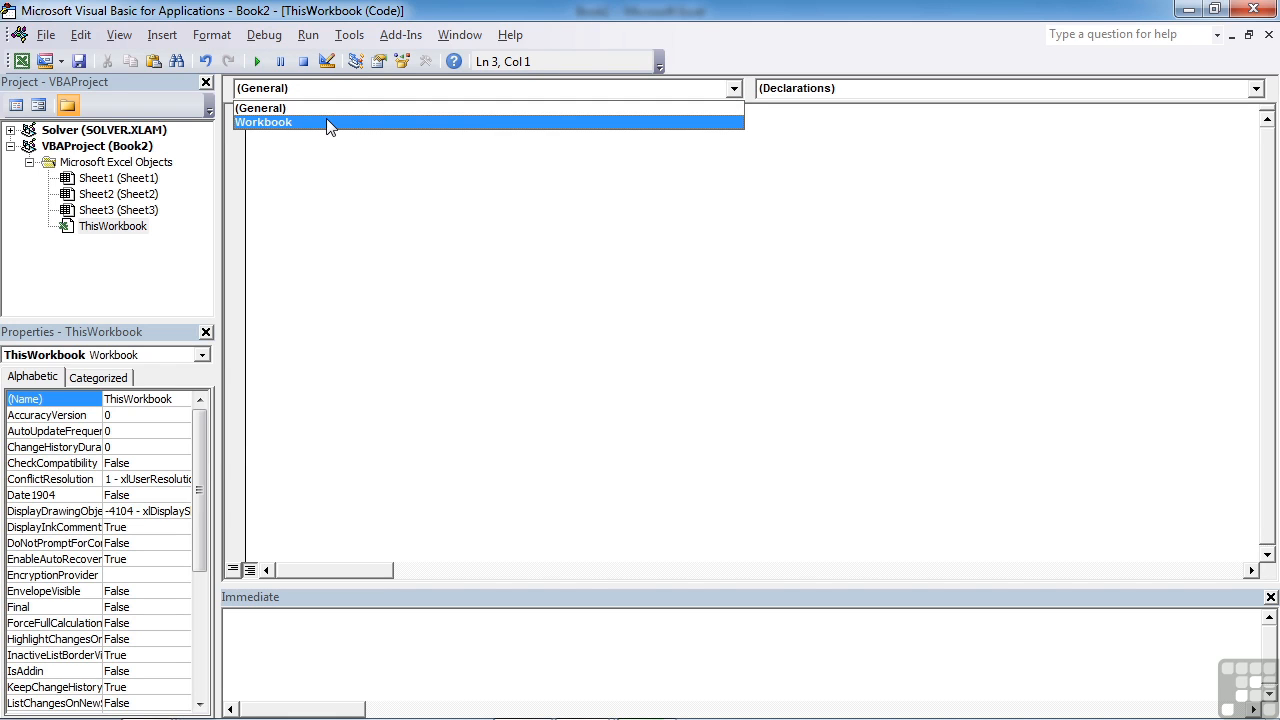
left_click(263, 122)
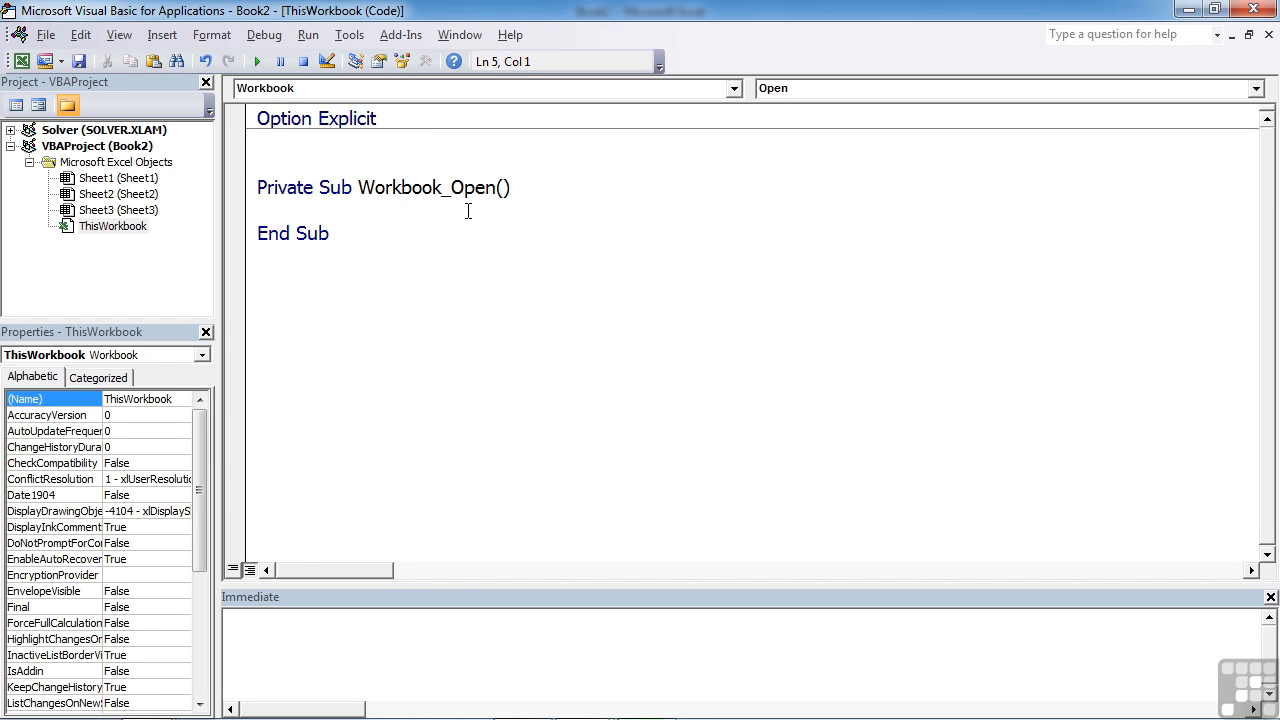
mouse_move(431, 218)
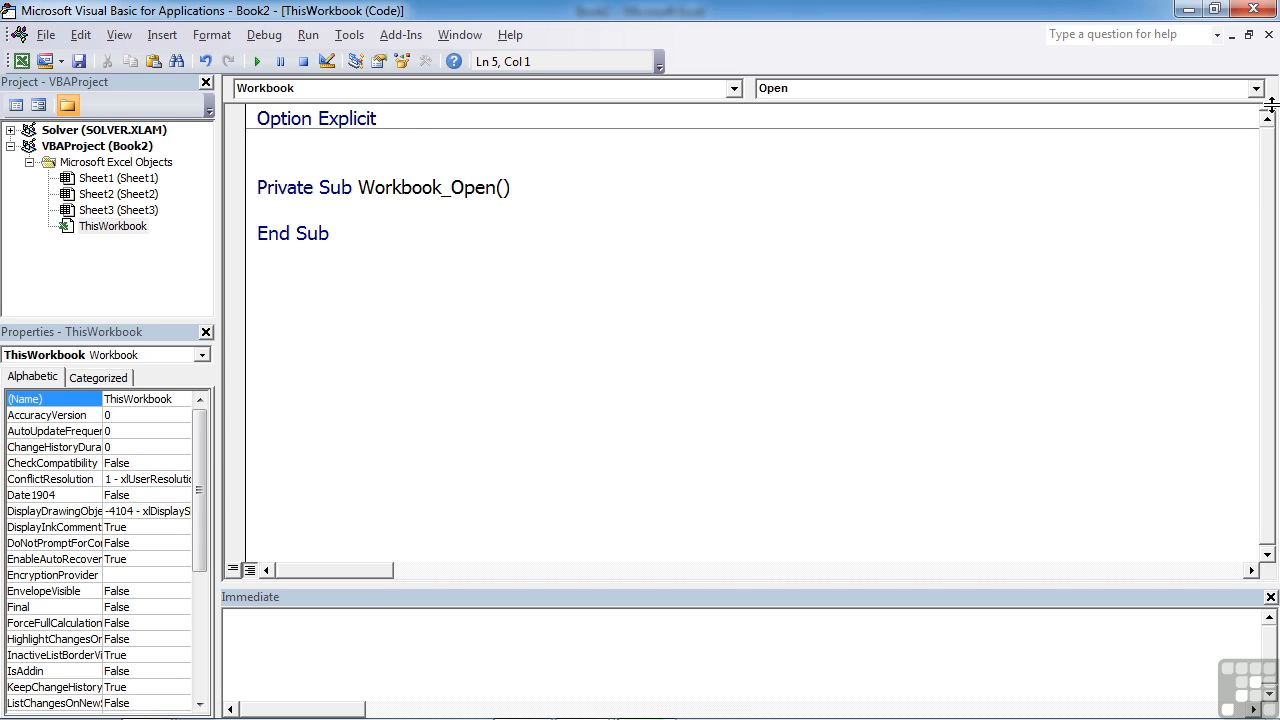
Add an empty Workbook_SheetActivate procedure and delete the unwanted Workbook_Open procedure
left_click(1258, 87)
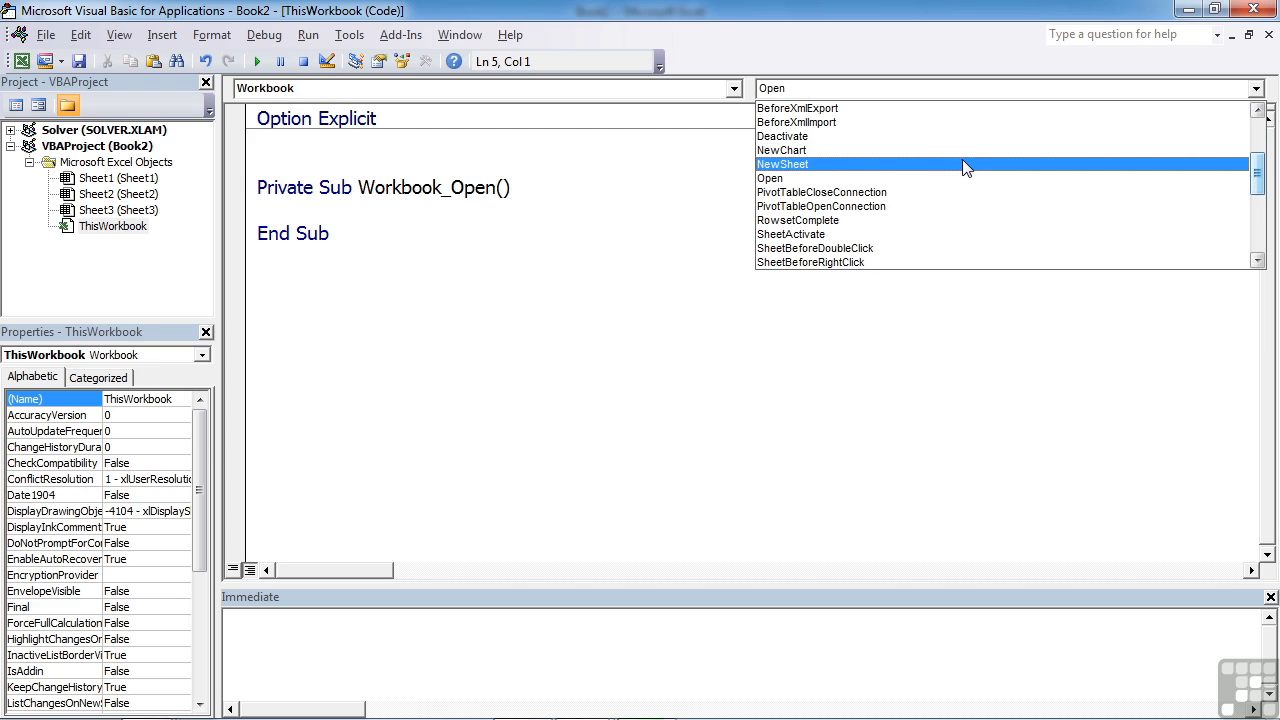
mouse_move(982, 172)
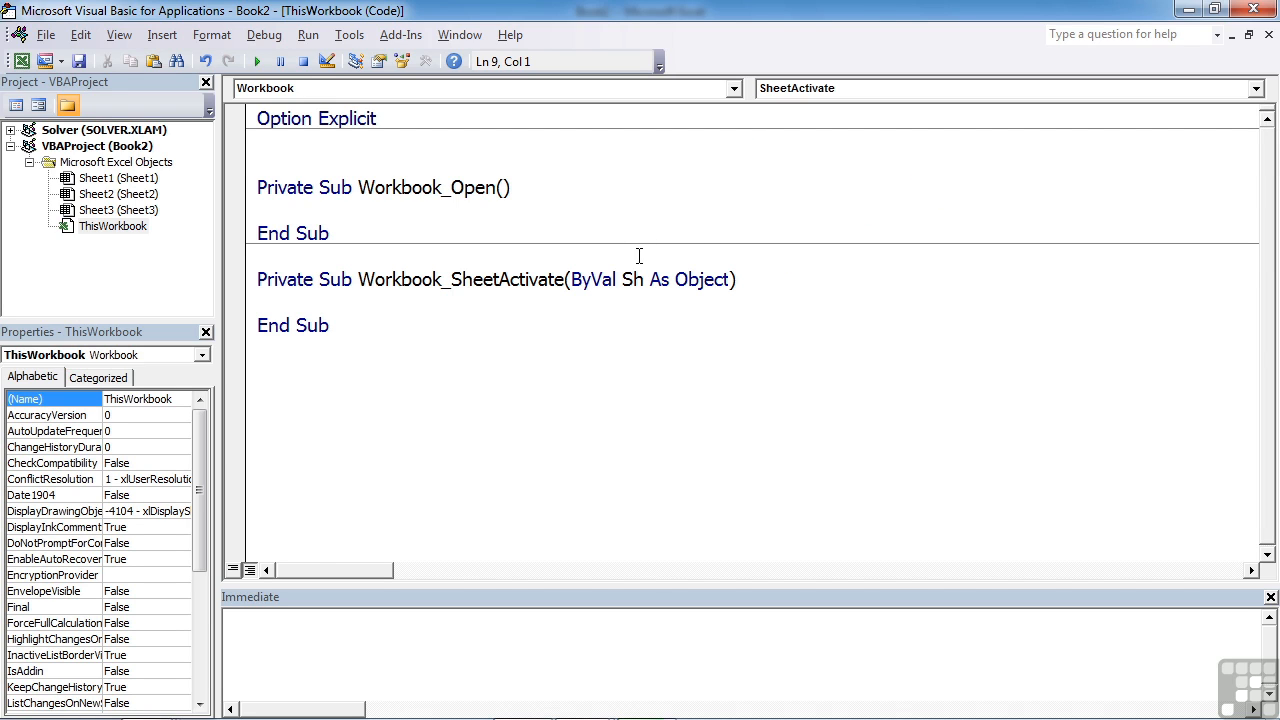
left_click(663, 302)
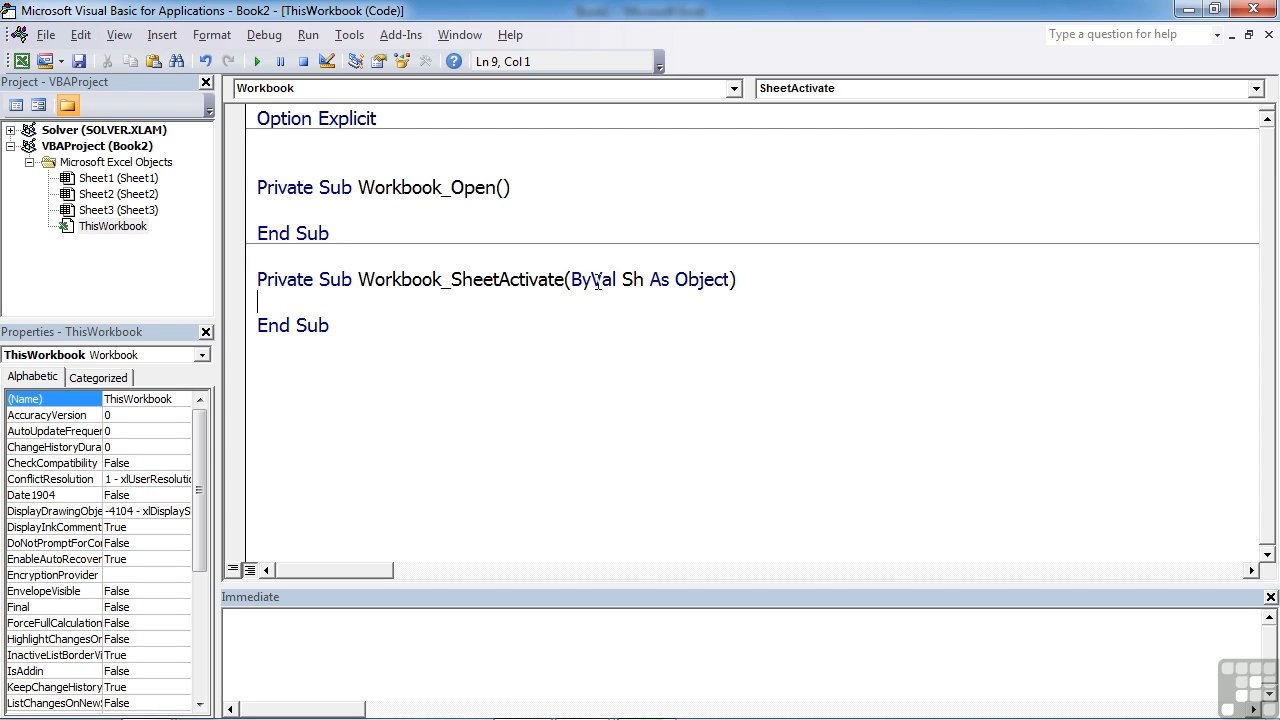
double_click(503, 279)
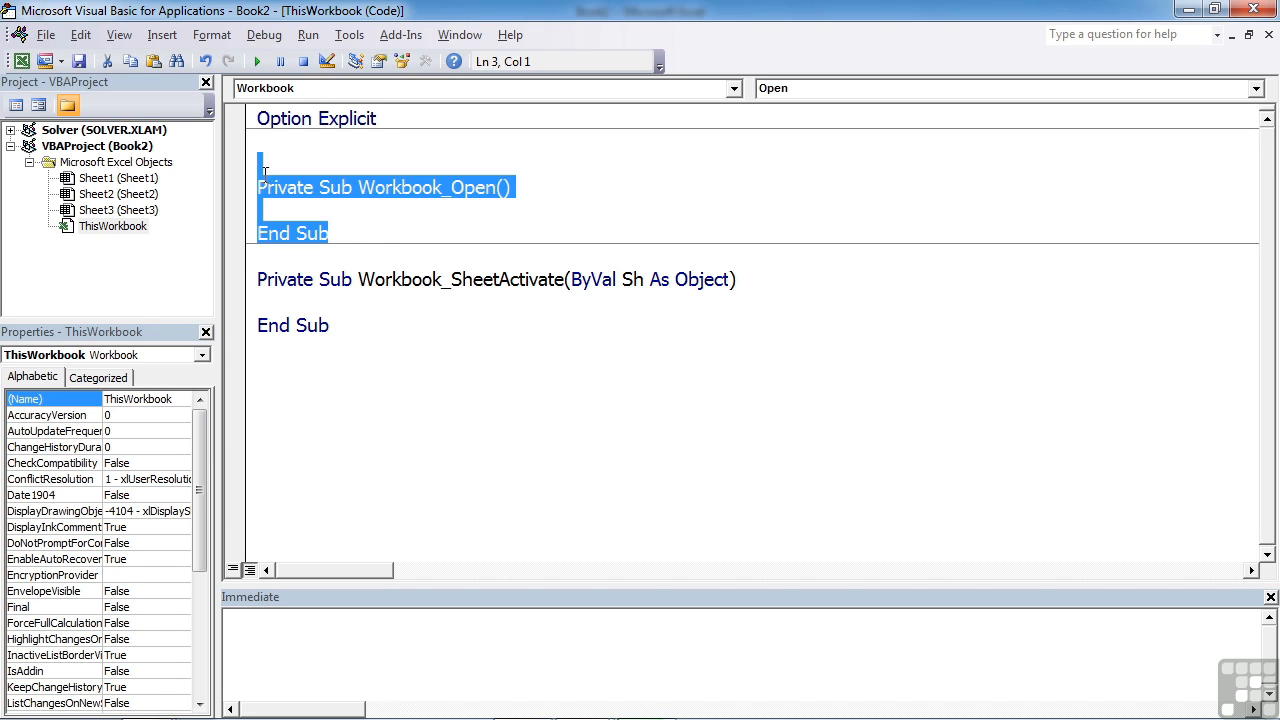
key("Delete")
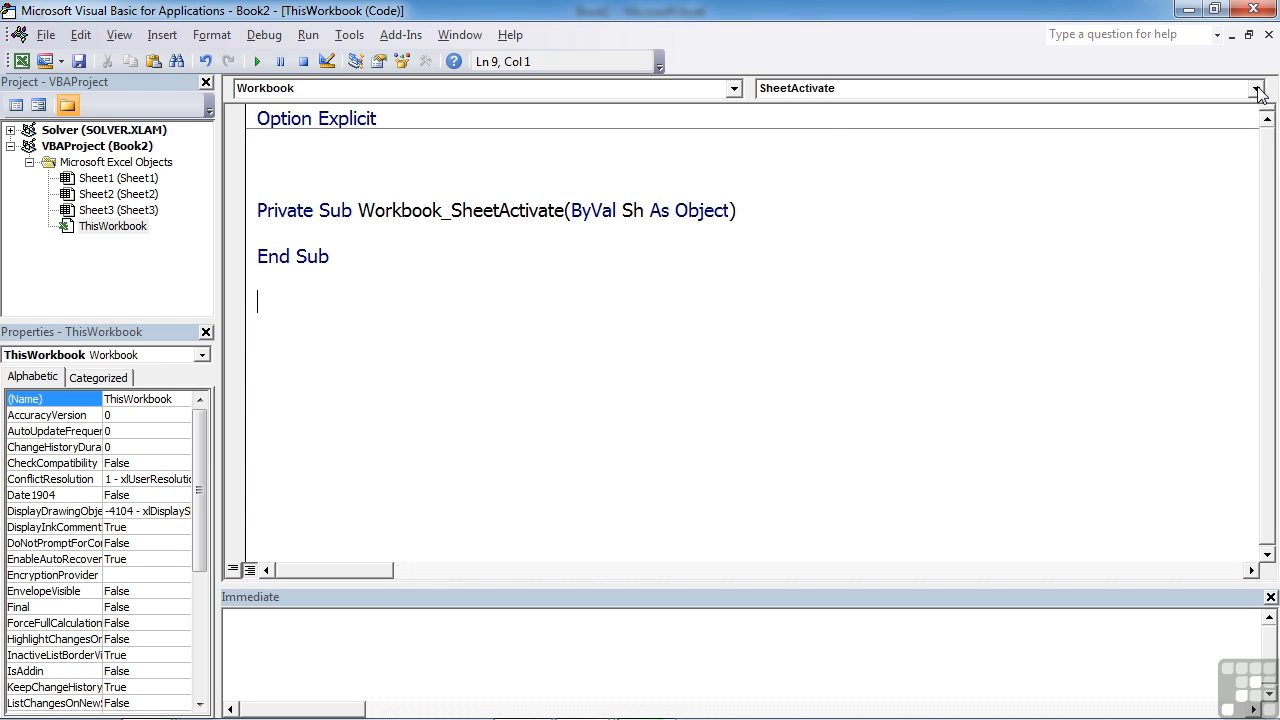
Add an empty Workbook_SheetDeactivate procedure, then open Sheet1's code module
left_click(1264, 92)
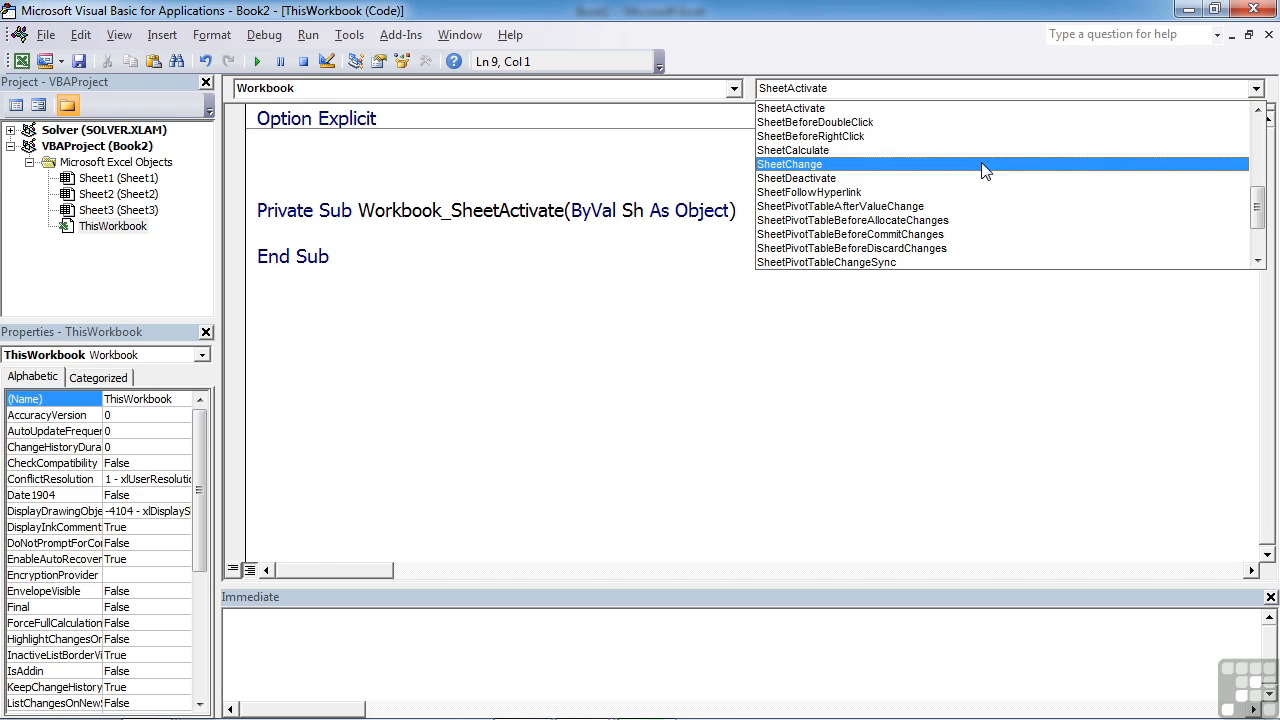
mouse_move(930, 183)
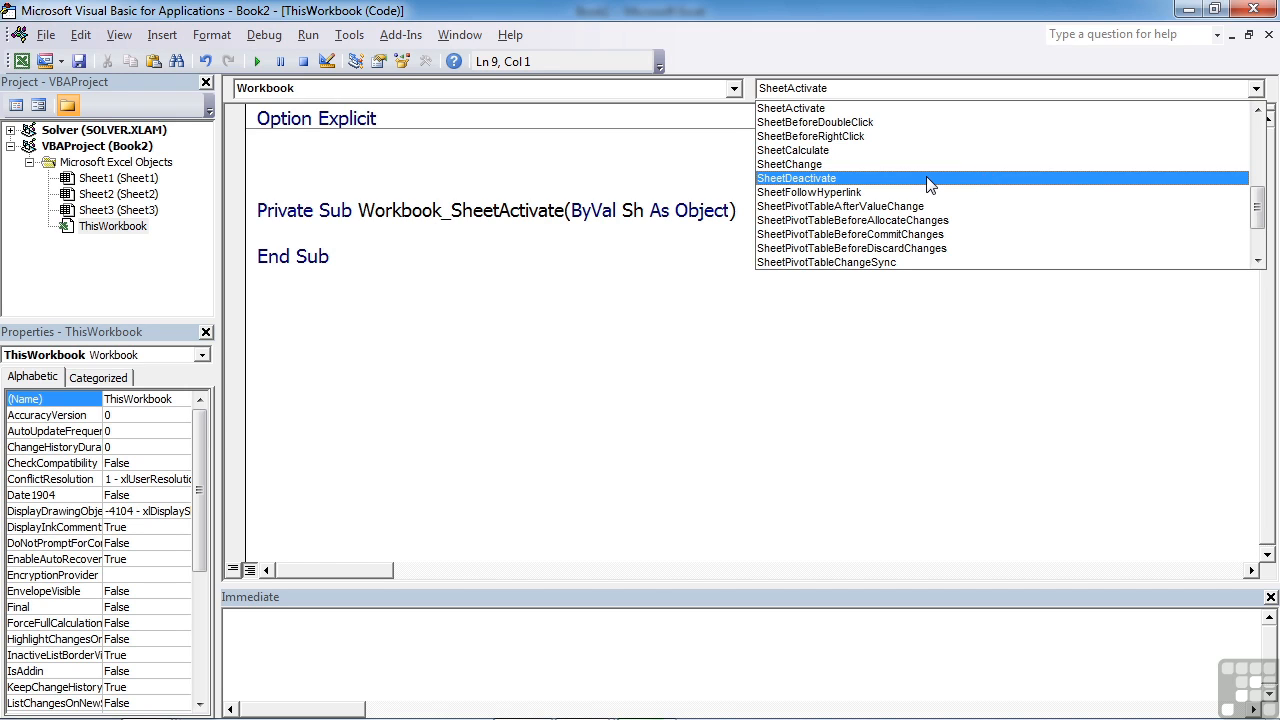
left_click(796, 178)
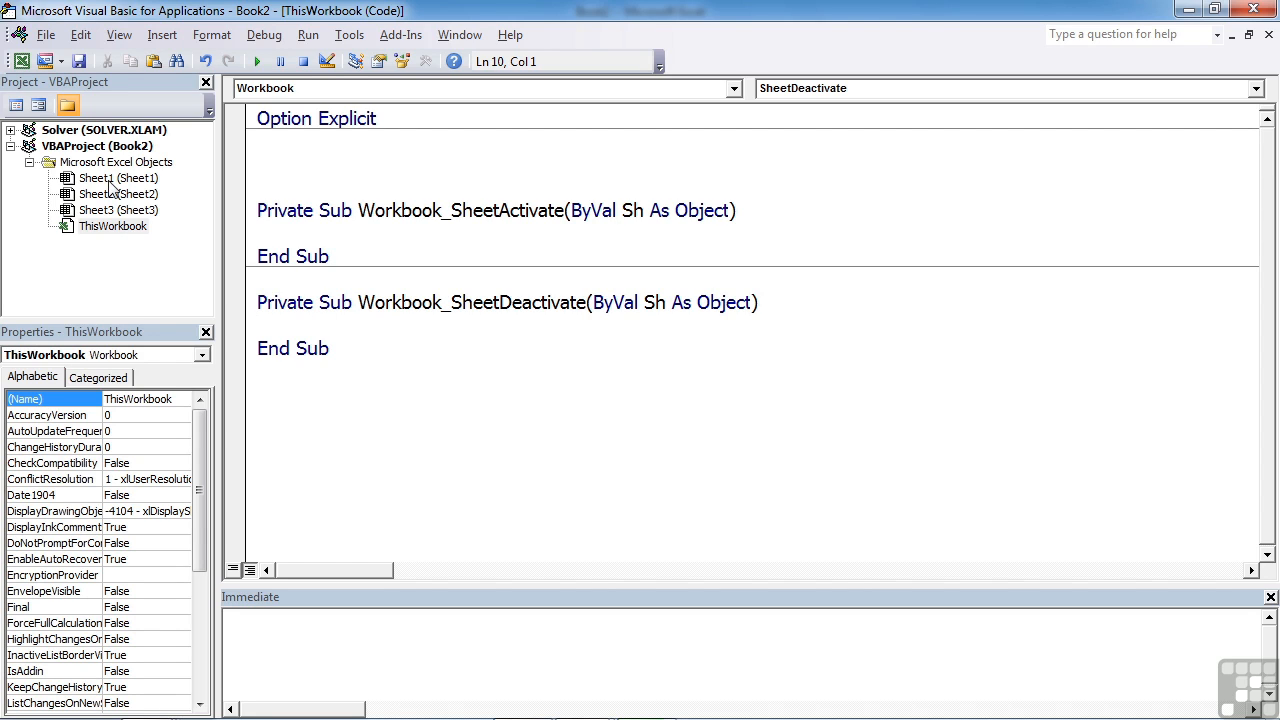
double_click(97, 179)
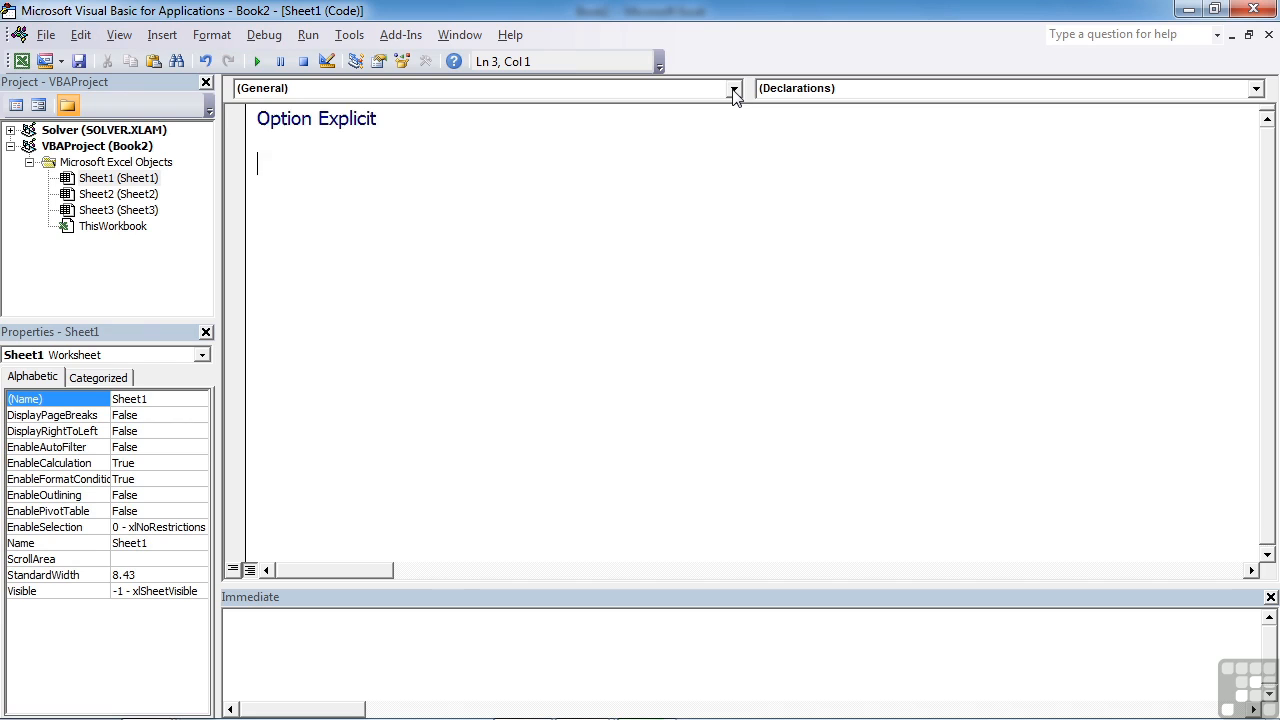
Choose Worksheet in Sheet1's module and add an empty Worksheet_Change procedure
left_click(728, 88)
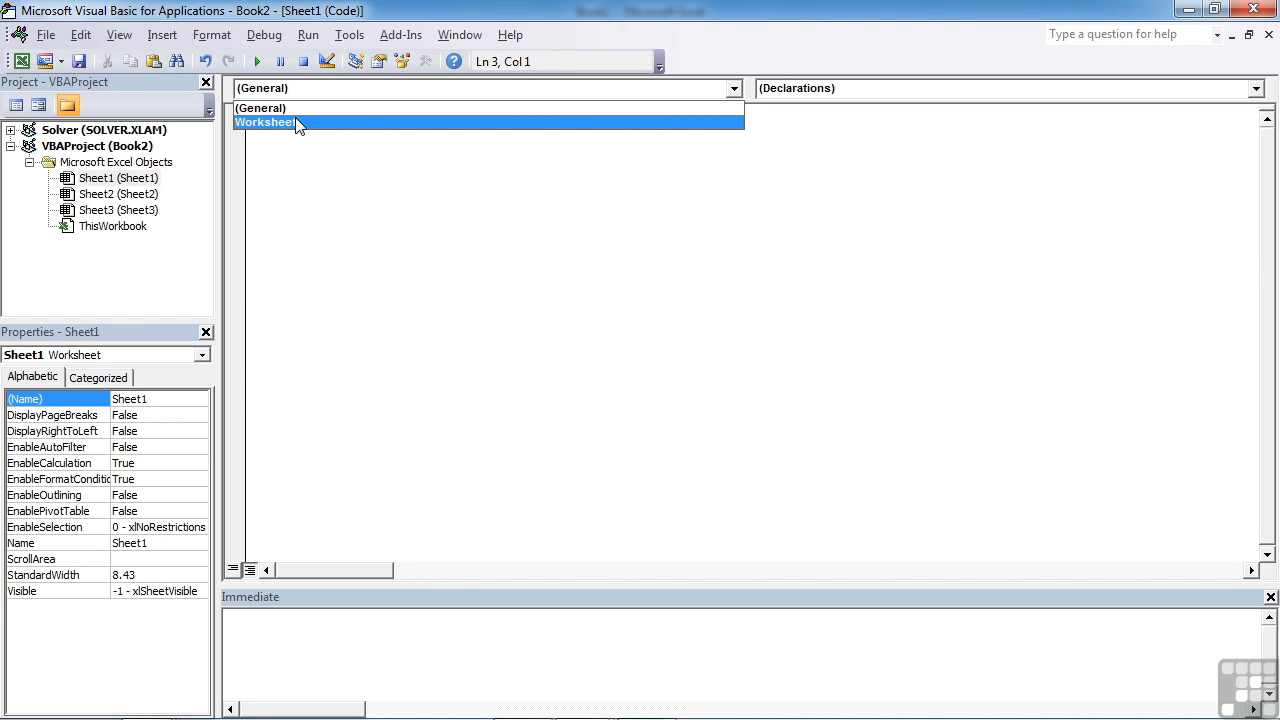
left_click(268, 122)
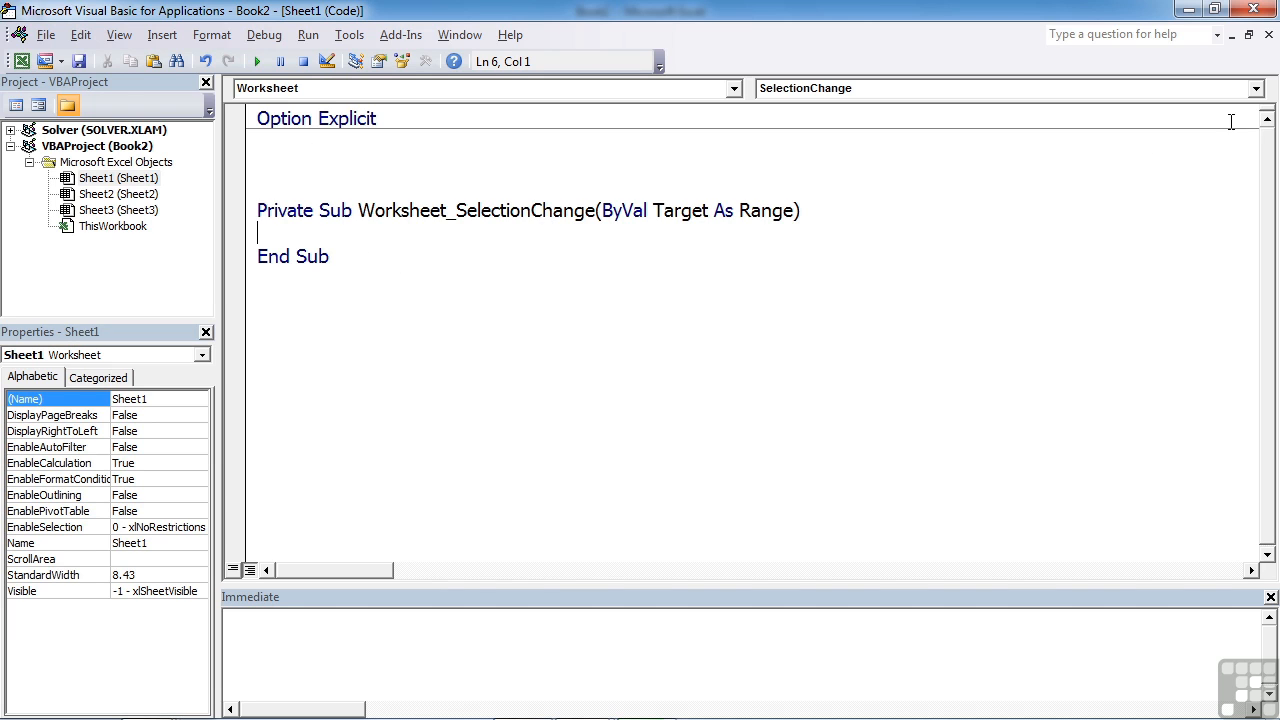
left_click(1267, 85)
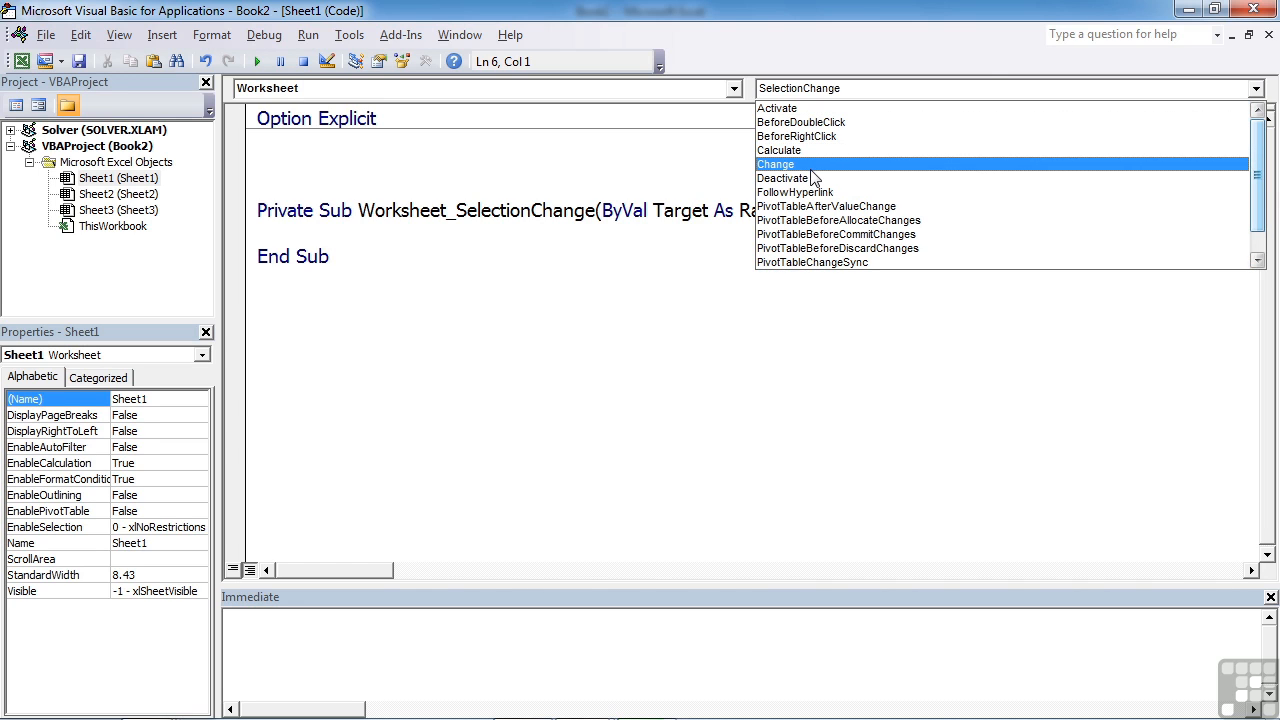
mouse_move(812, 174)
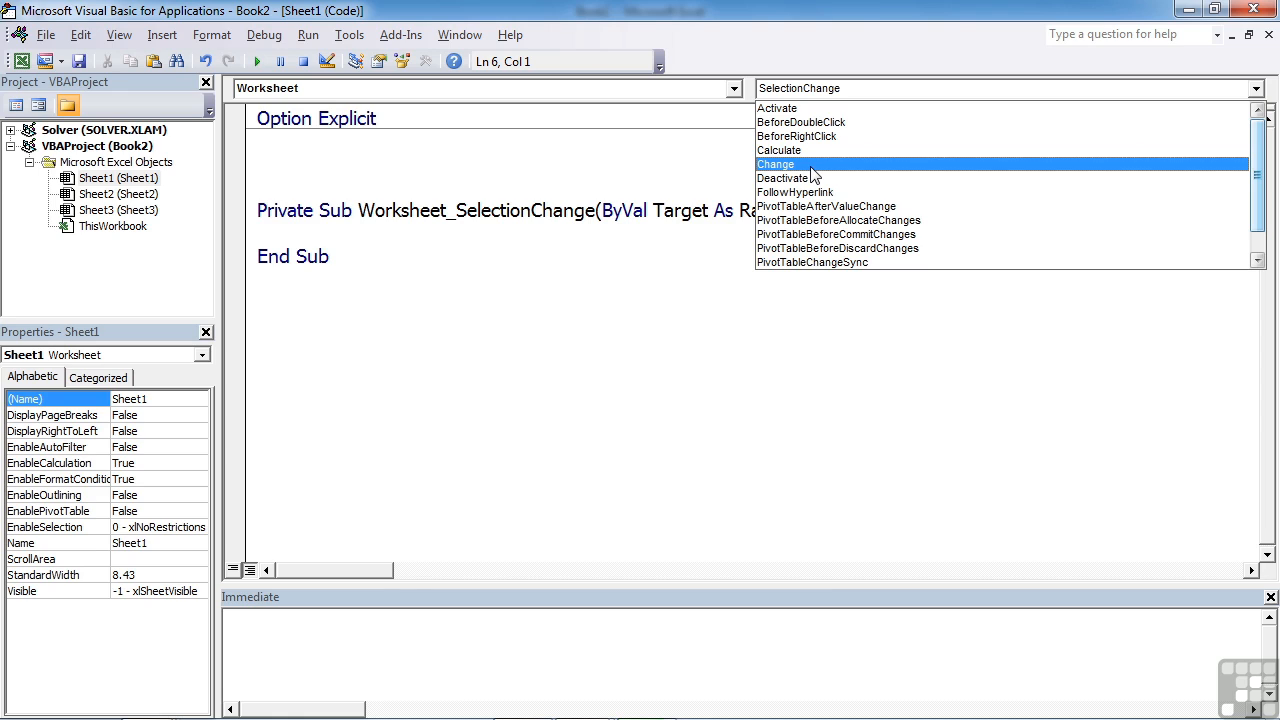
left_click(776, 164)
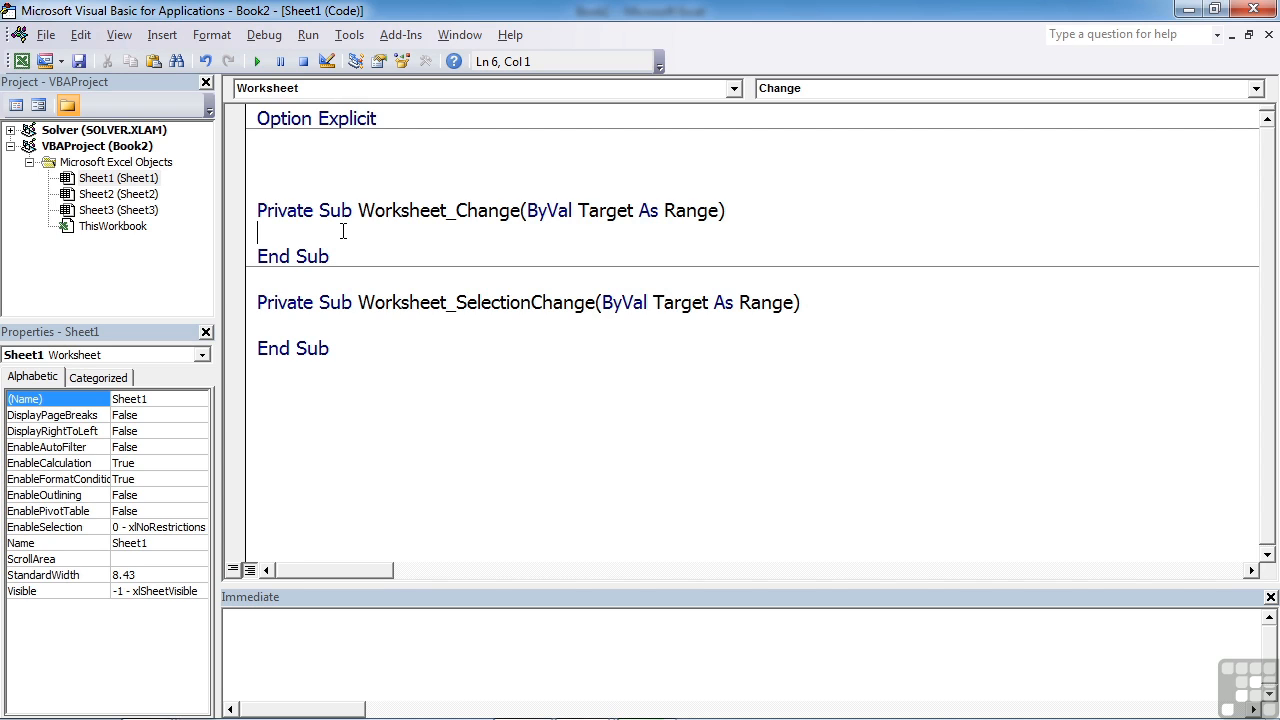
Delete Worksheet_SelectionChange, re-add it from the event list, then open Sheet3's module
double_click(400, 210)
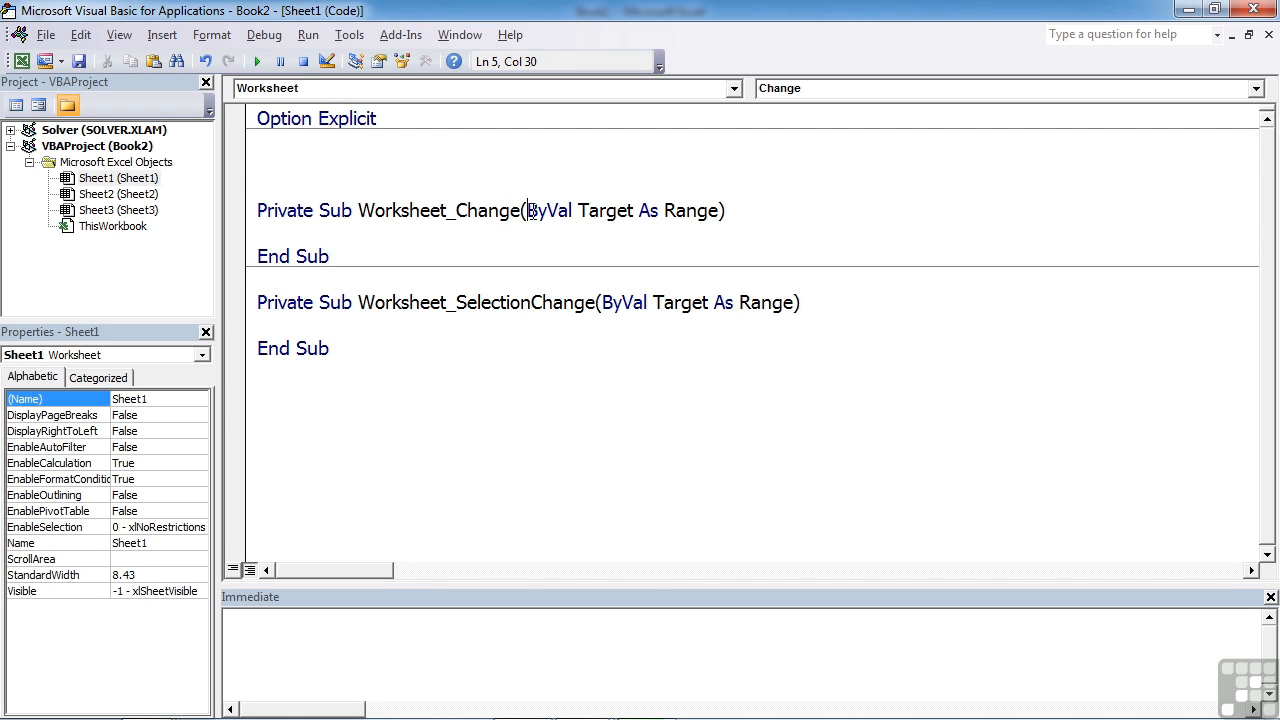
left_click_drag(527, 210, 719, 210)
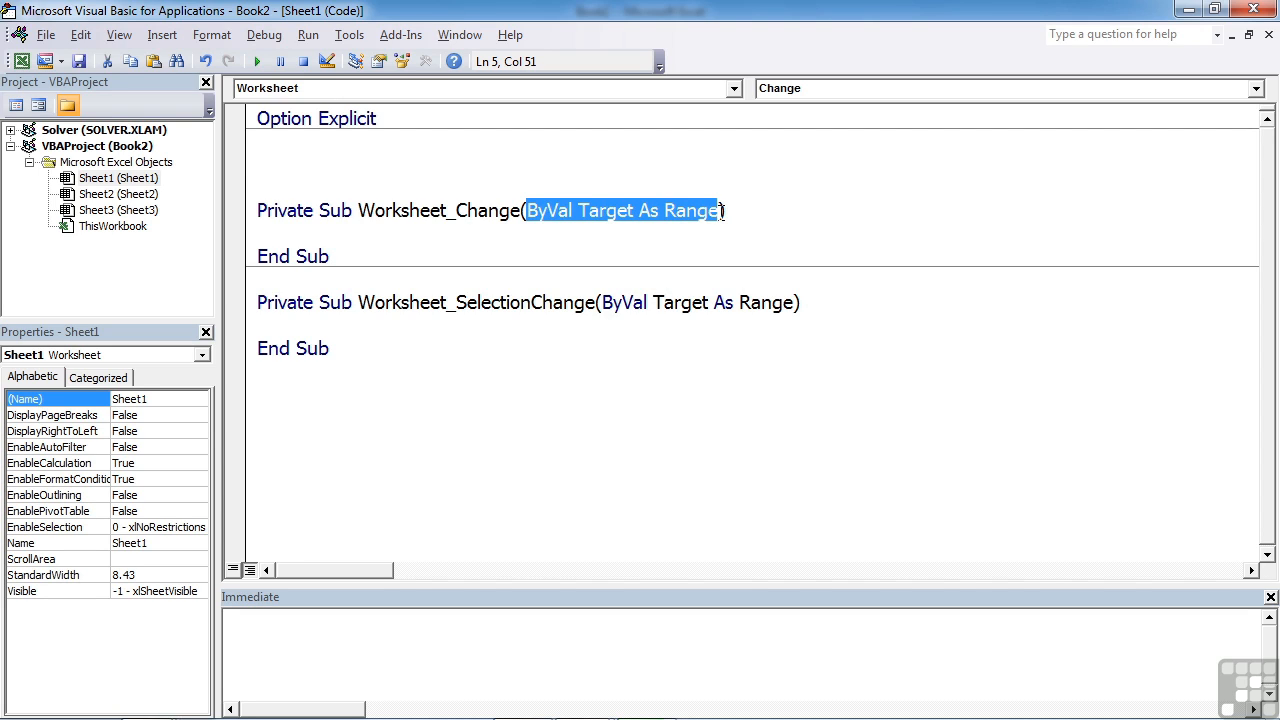
mouse_move(471, 374)
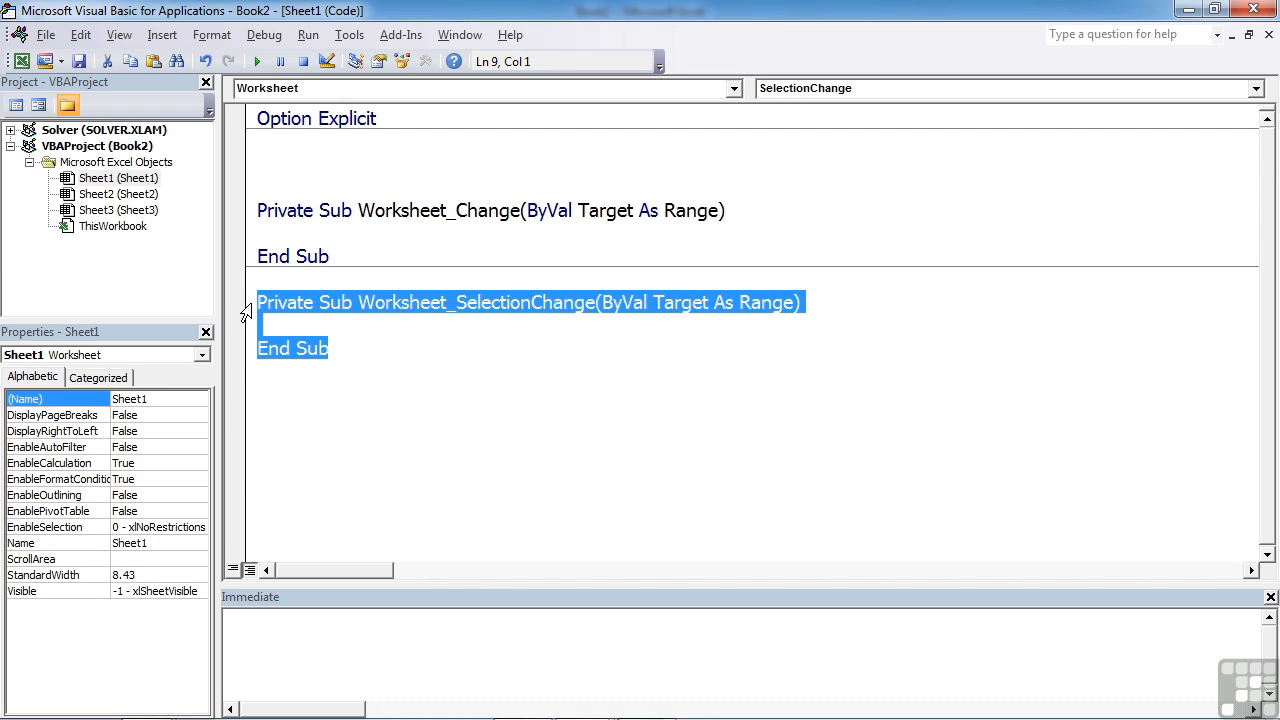
key("Delete")
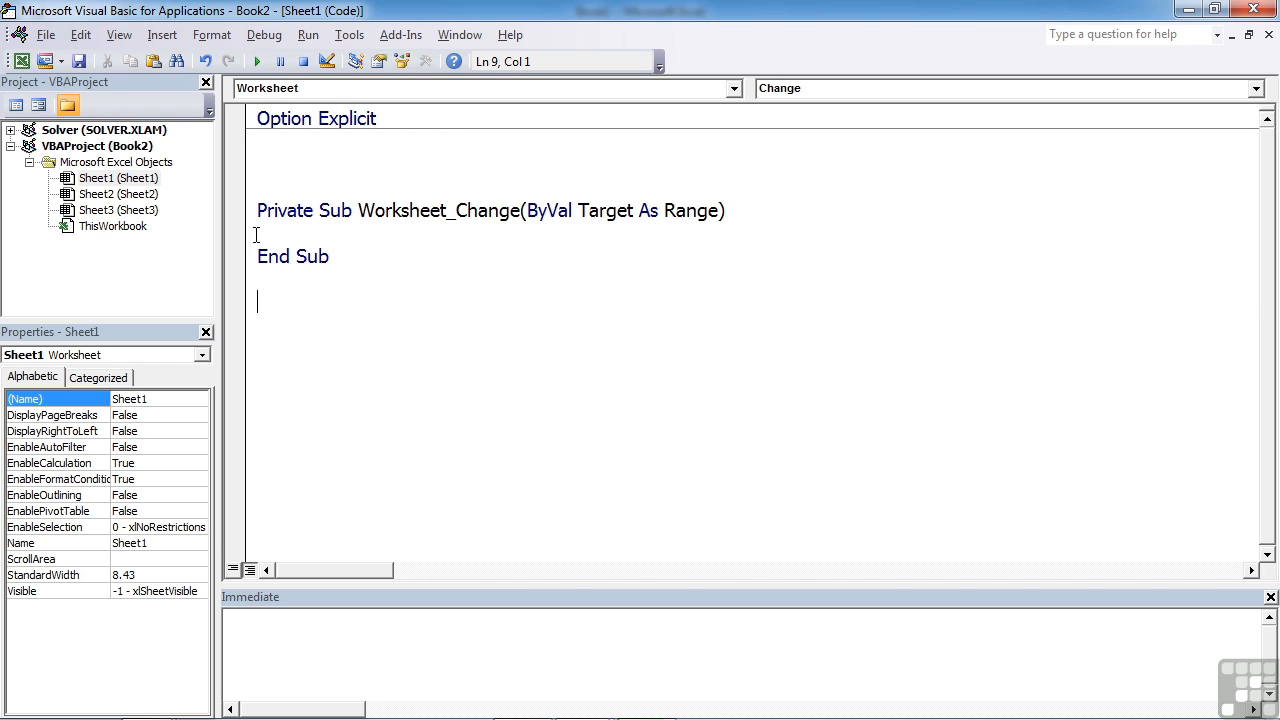
mouse_move(774, 288)
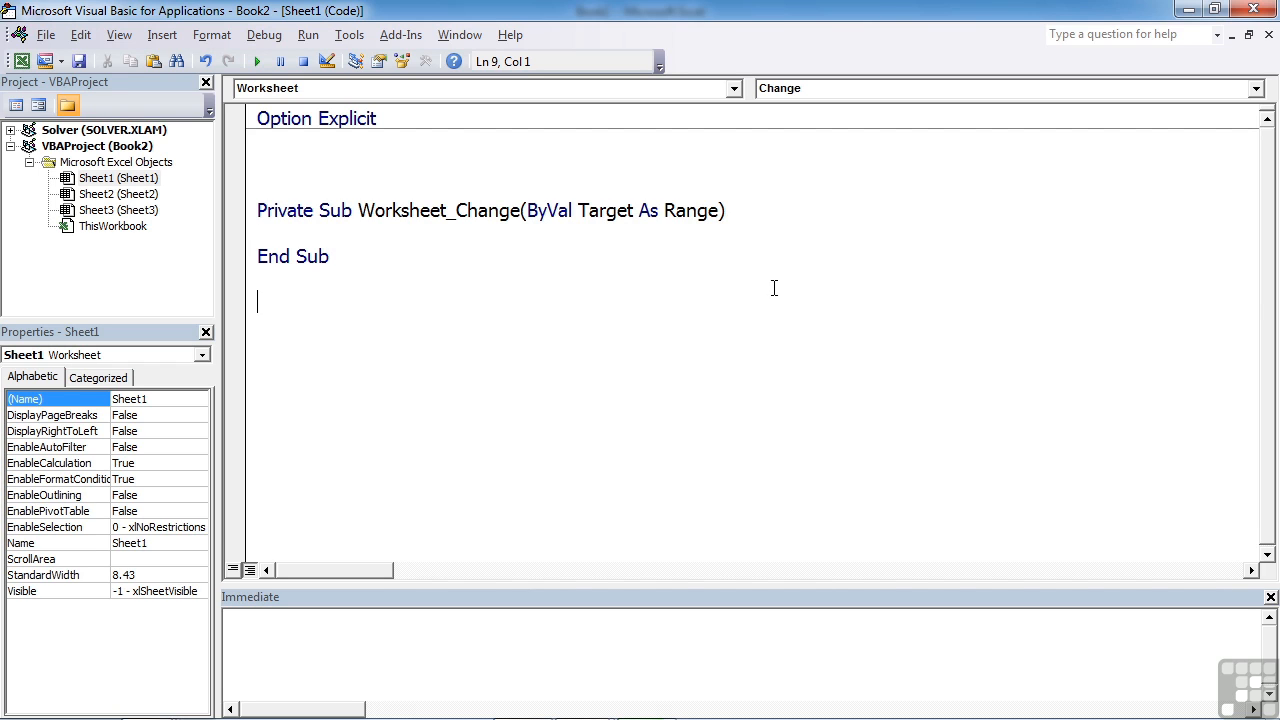
left_click(1266, 88)
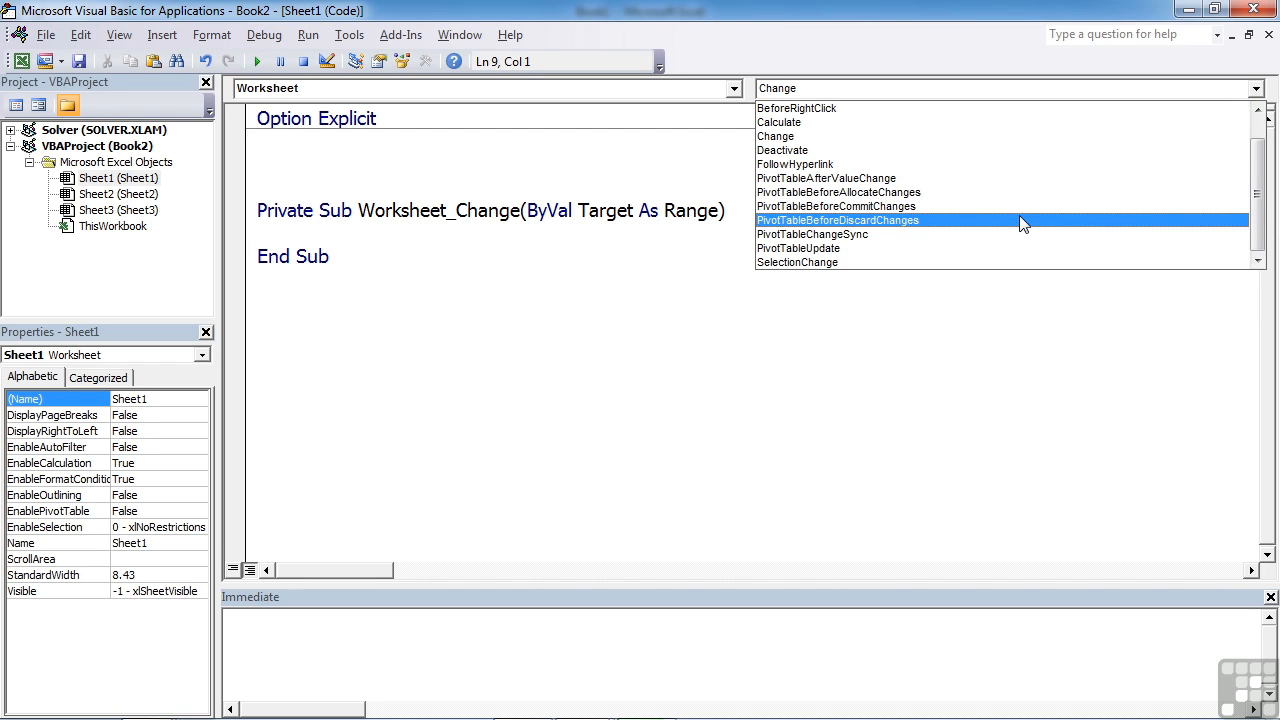
left_click(797, 262)
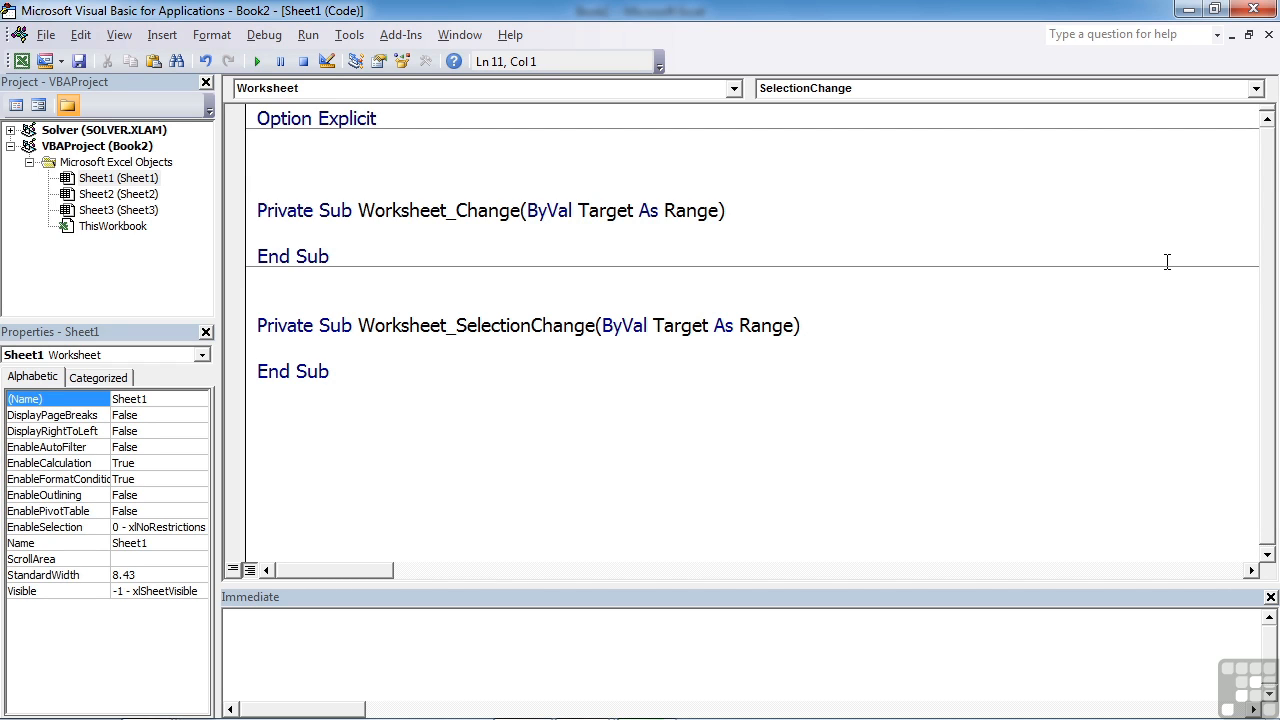
left_click(270, 347)
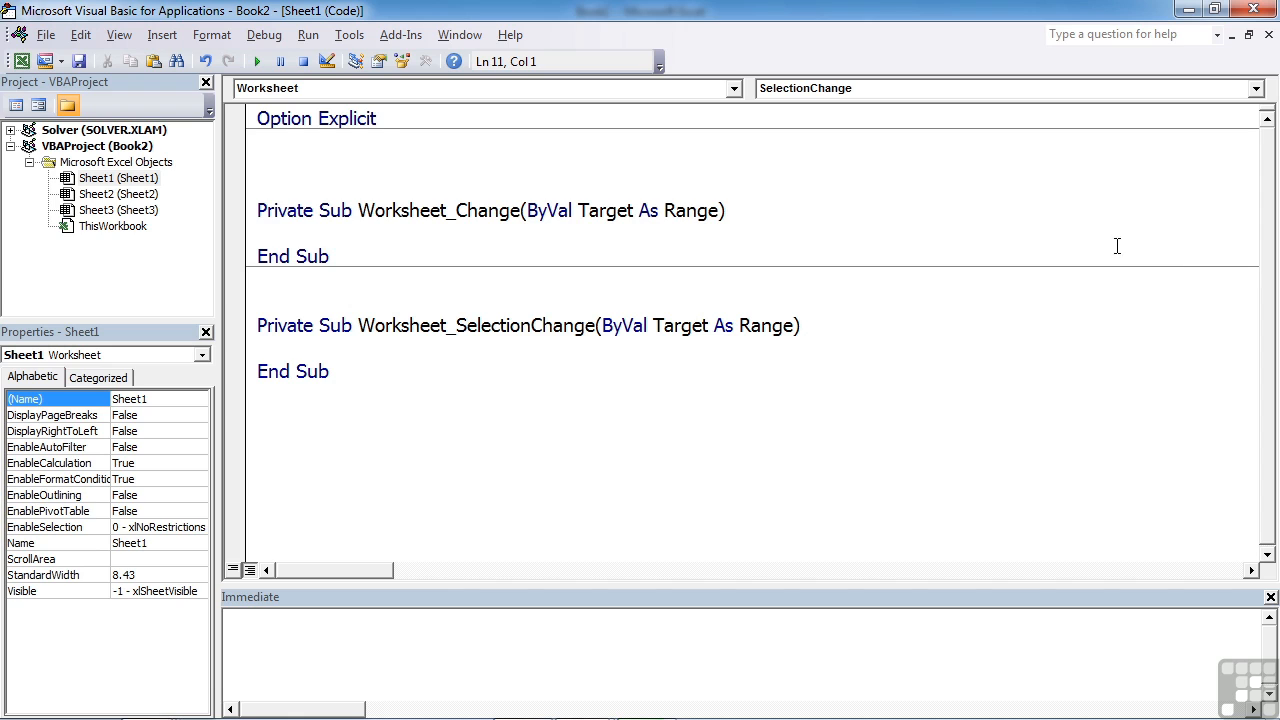
left_click(110, 194)
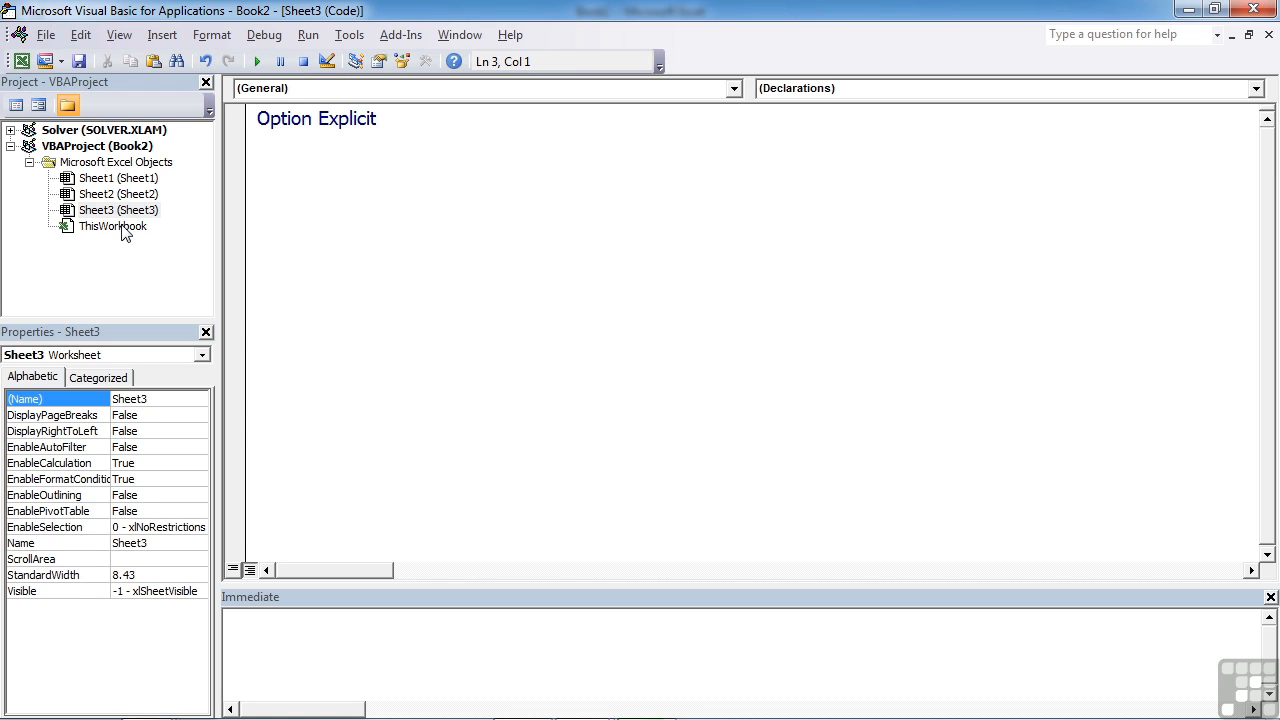
Review ThisWorkbook's Workbook_SheetActivate name, then reopen Sheet1's worksheet event list
double_click(112, 226)
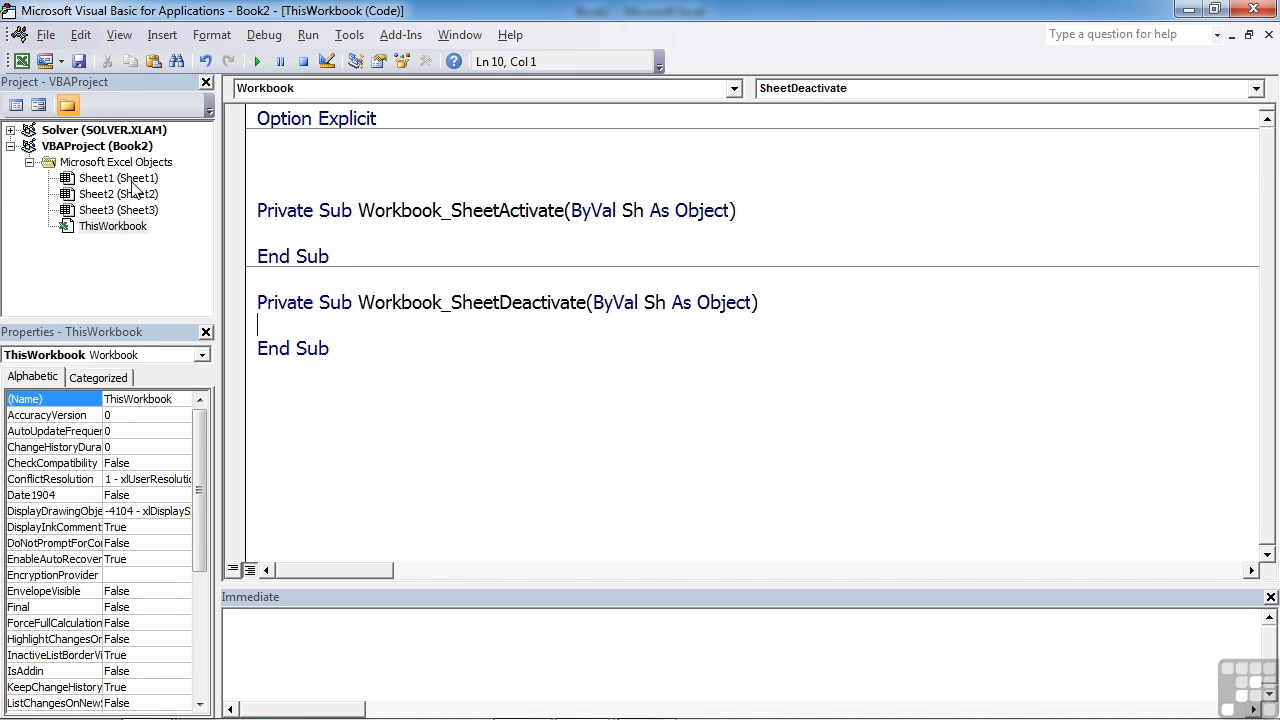
mouse_move(110, 226)
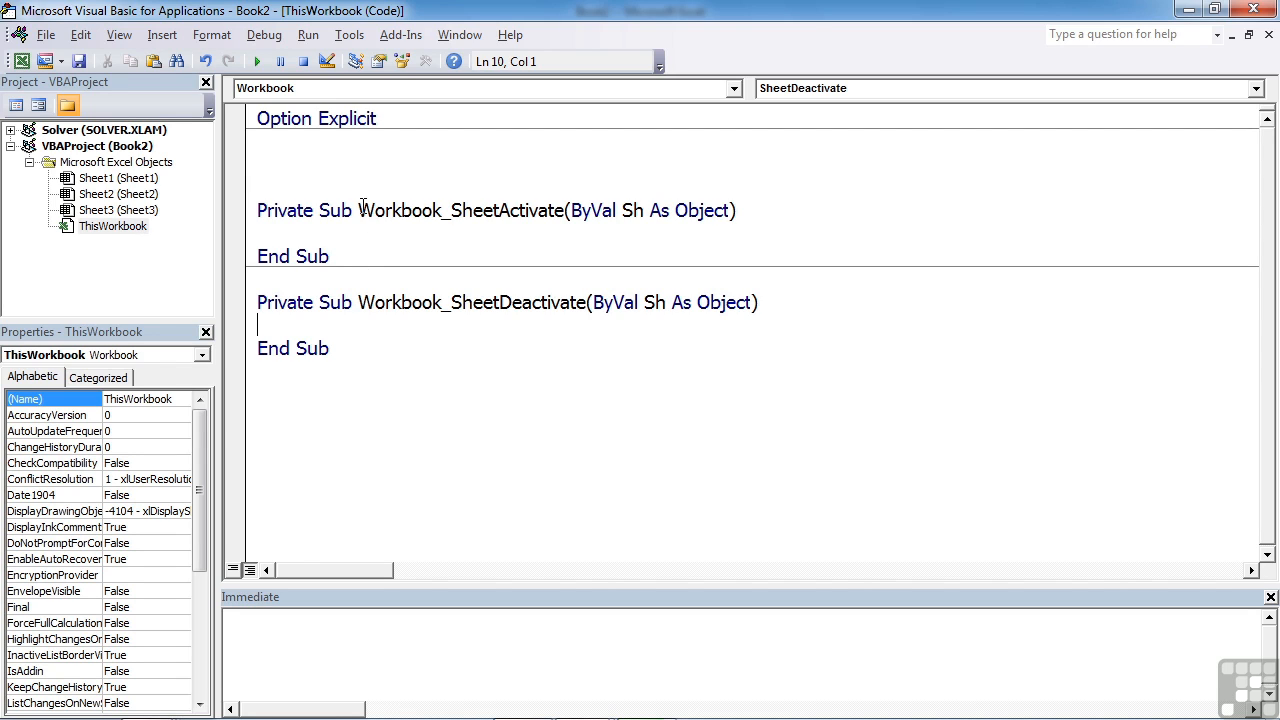
double_click(396, 210)
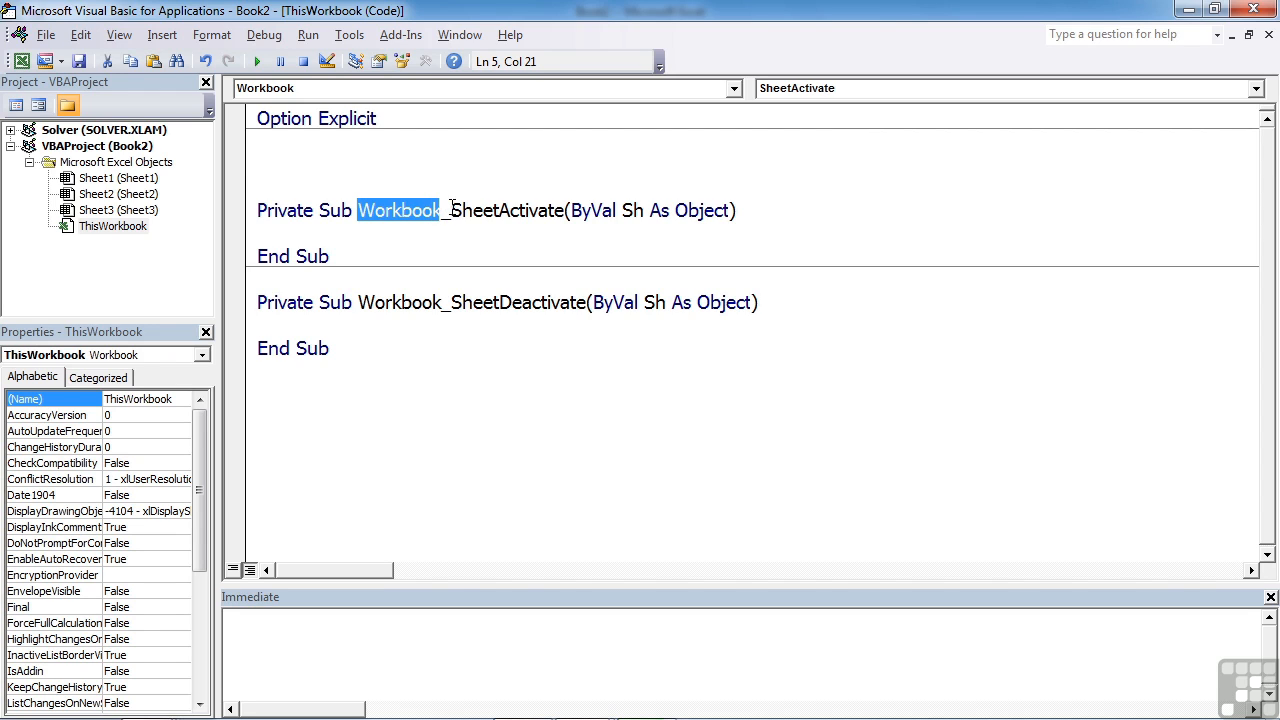
double_click(507, 210)
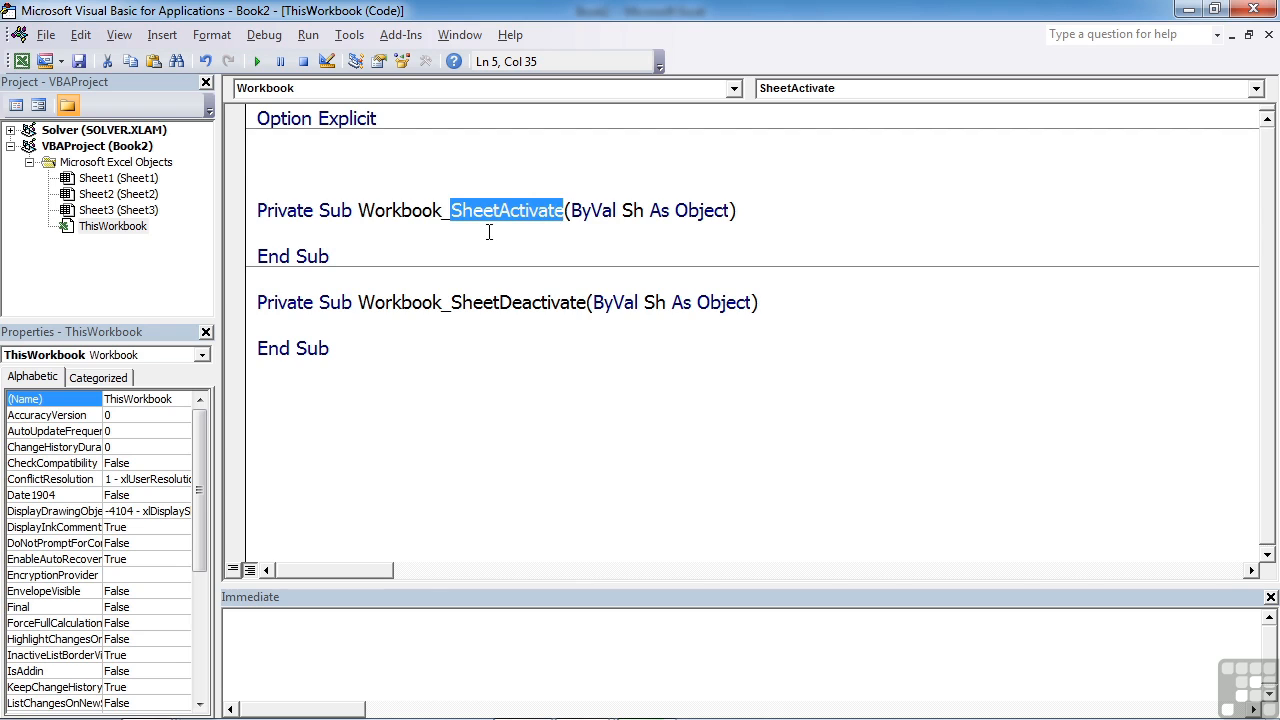
double_click(102, 178)
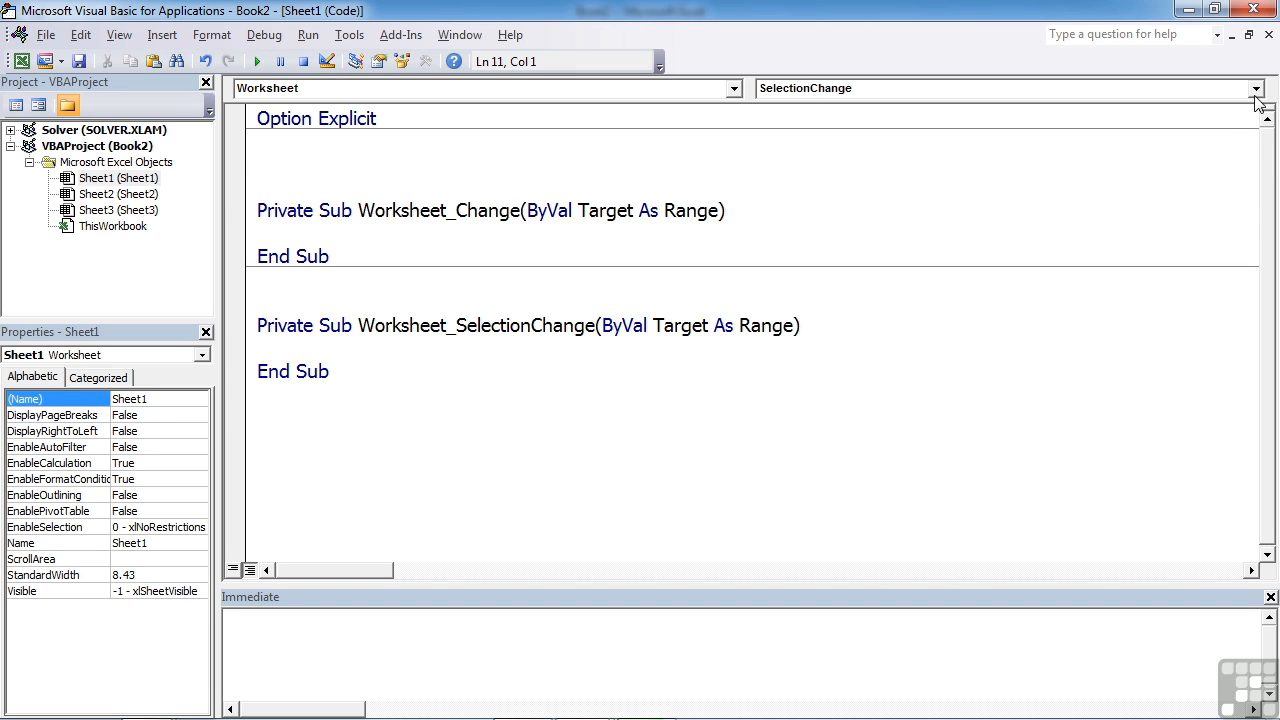
left_click(1254, 88)
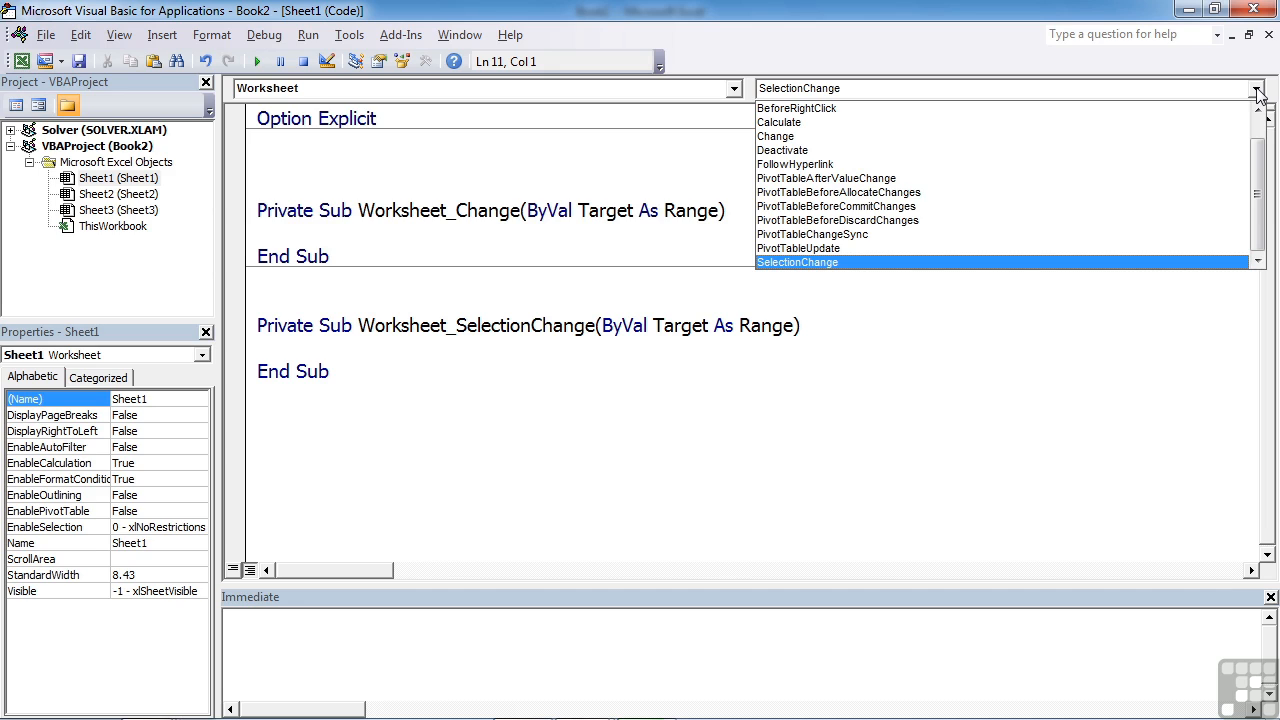